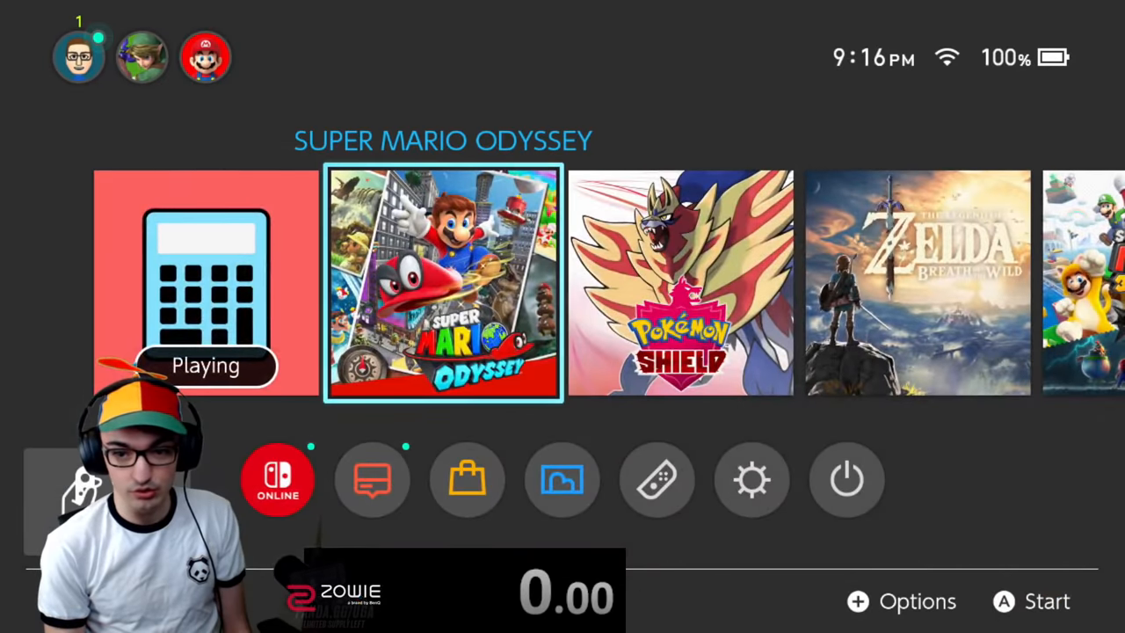
Resume the suspended Calculator app from the HOME Menu, showing 0
{"action": "key", "text": "Left"}
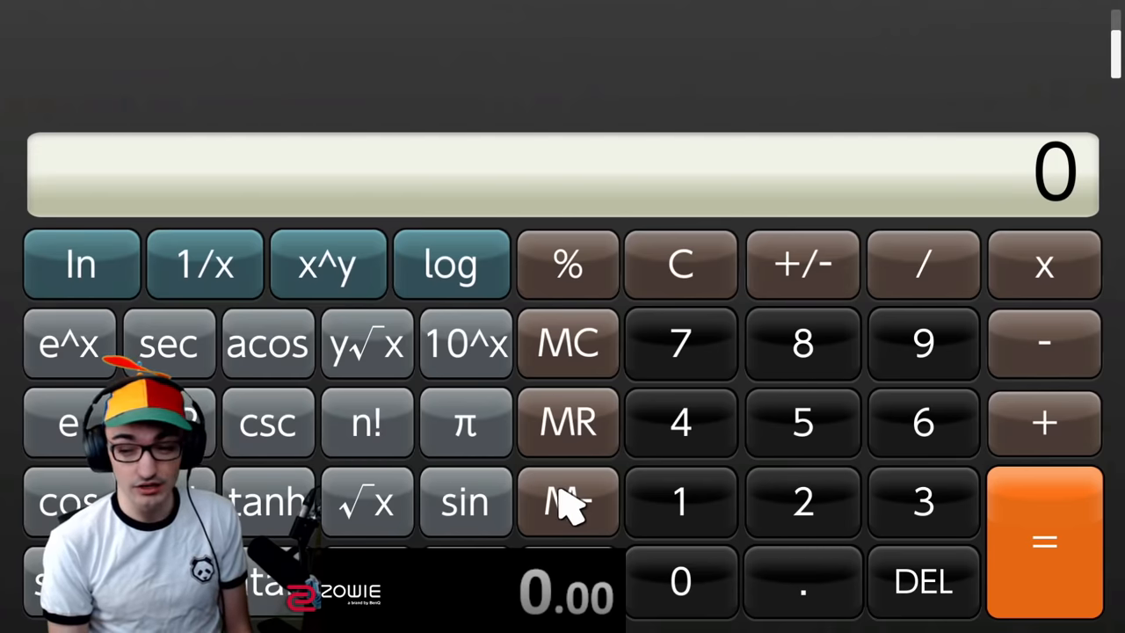
{"action": "mouse_move", "coordinate": [677, 505]}
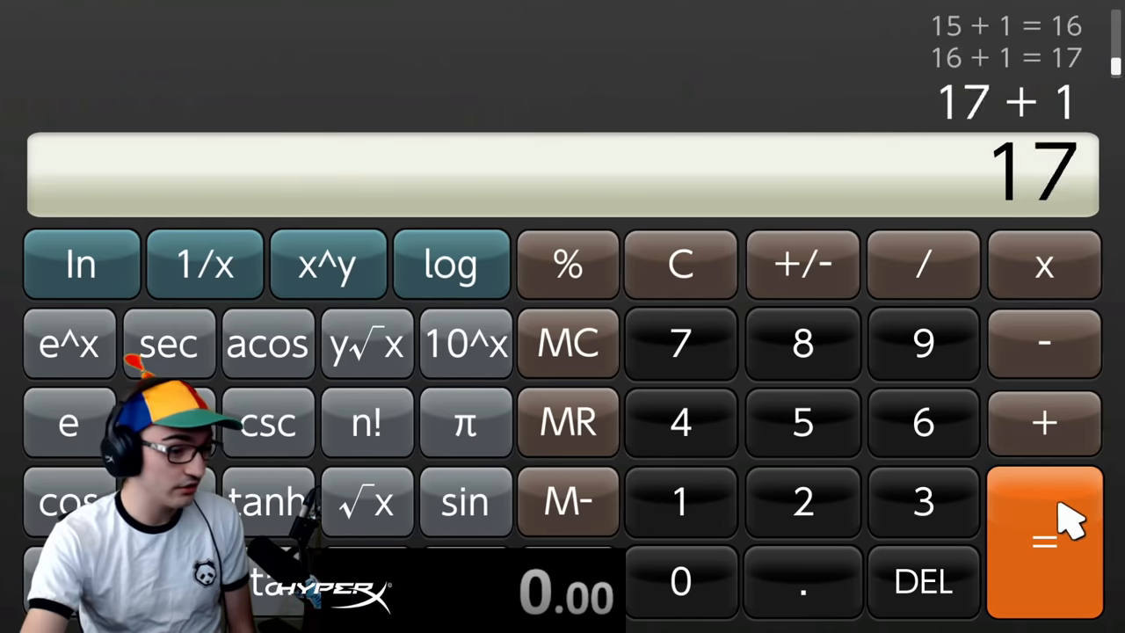
Repeat the +1 calculation with = so the total climbs to 1365
{"action": "left_click", "coordinate": [1044, 541]}
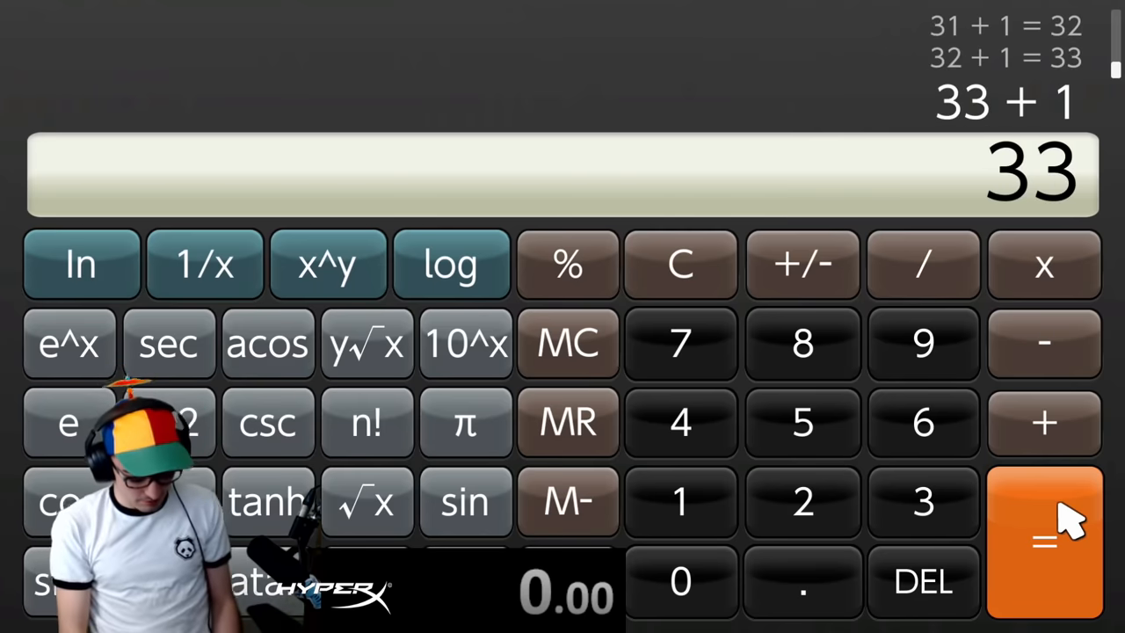
{"action": "left_click", "coordinate": [1044, 536]}
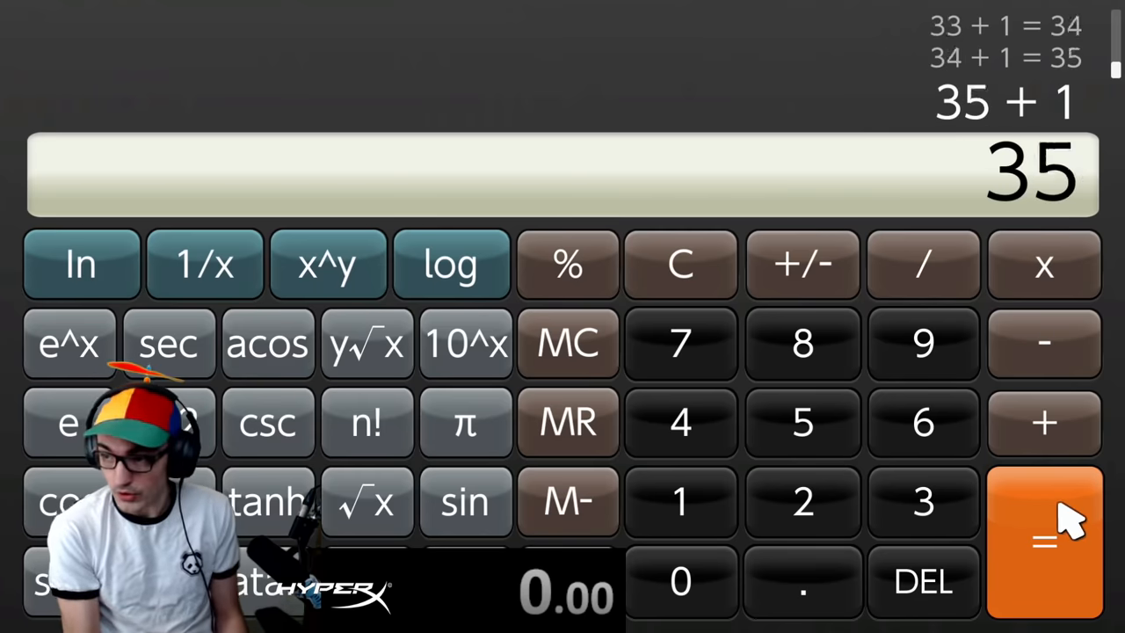
{"action": "left_click", "coordinate": [1044, 536]}
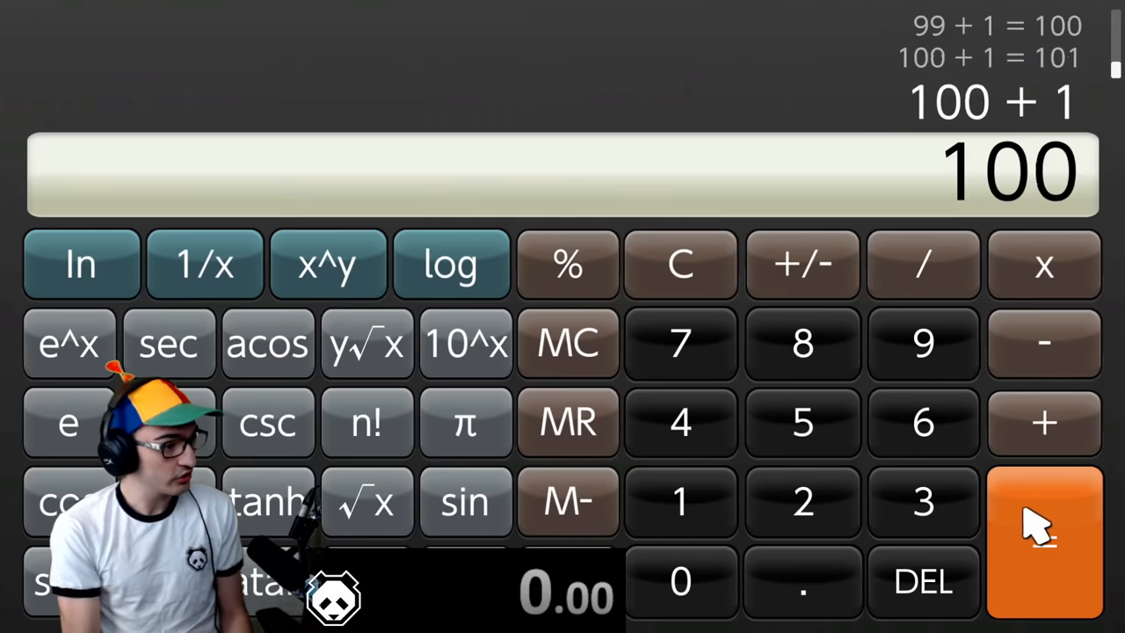
{"action": "left_click", "coordinate": [1043, 541]}
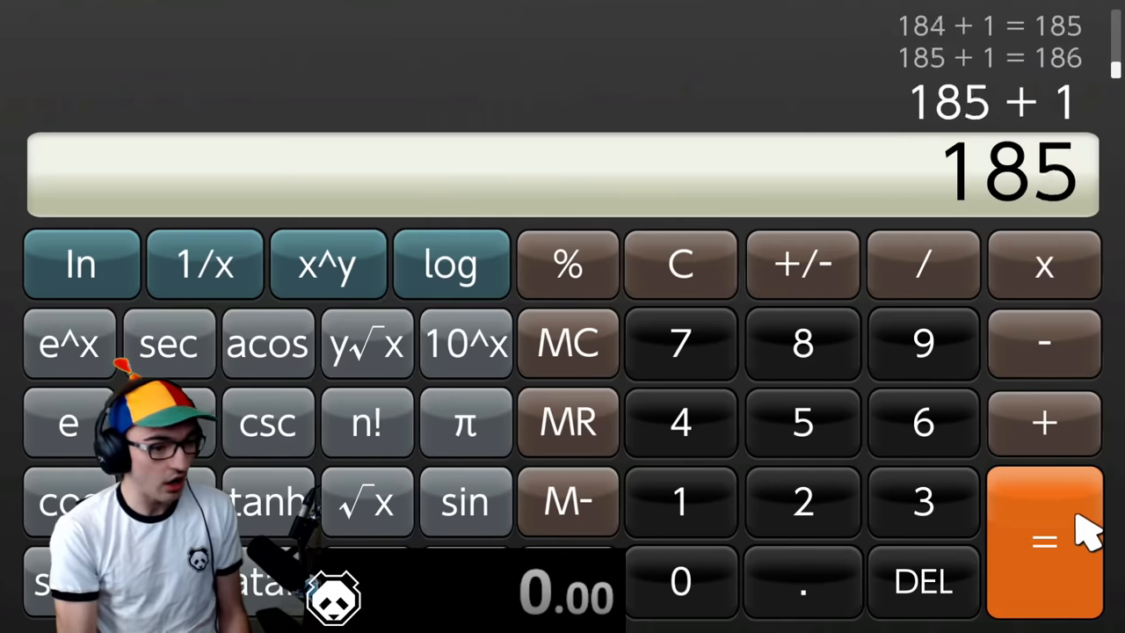
{"action": "left_click", "coordinate": [1044, 541]}
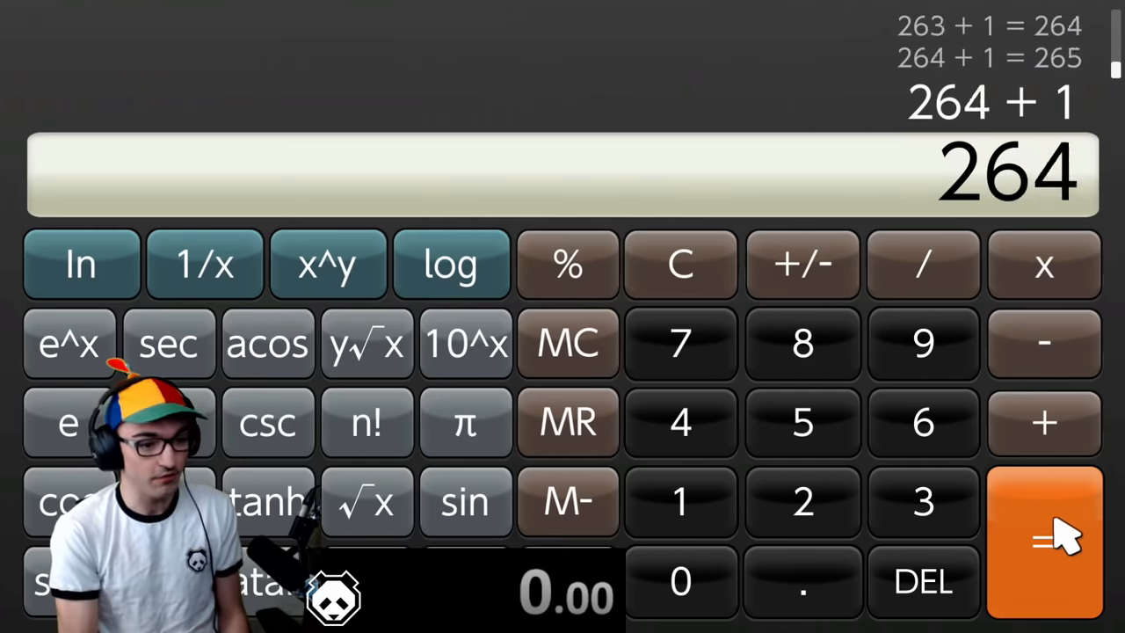
{"action": "left_click", "coordinate": [1044, 541]}
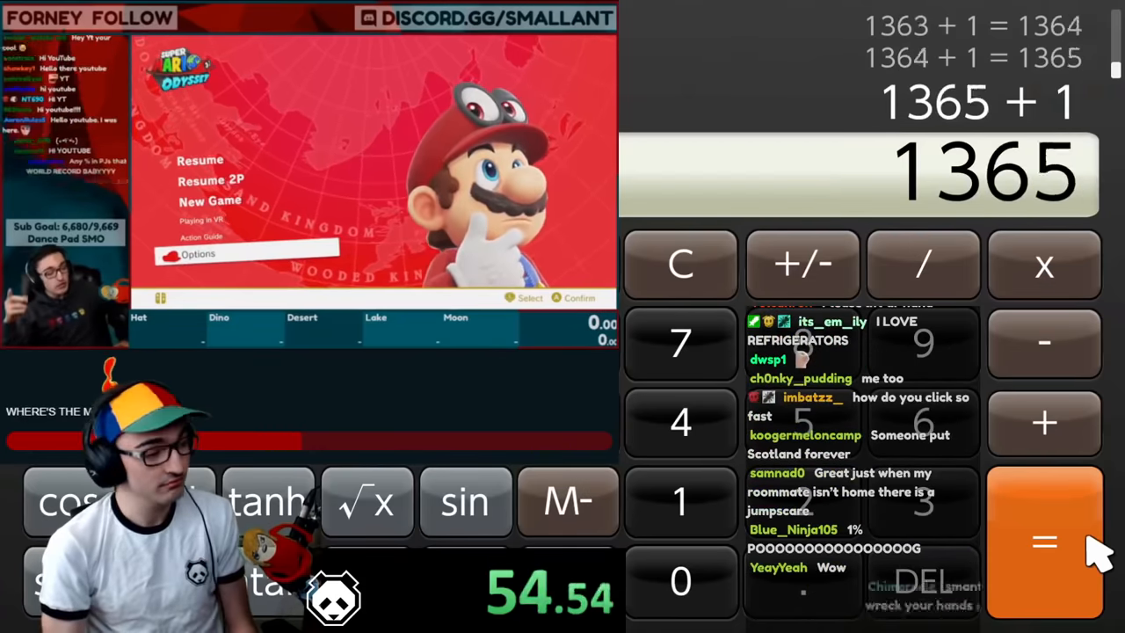
Keep repeating +1 with = until the total passes ten thousand at 10003
{"action": "left_click", "coordinate": [1043, 542]}
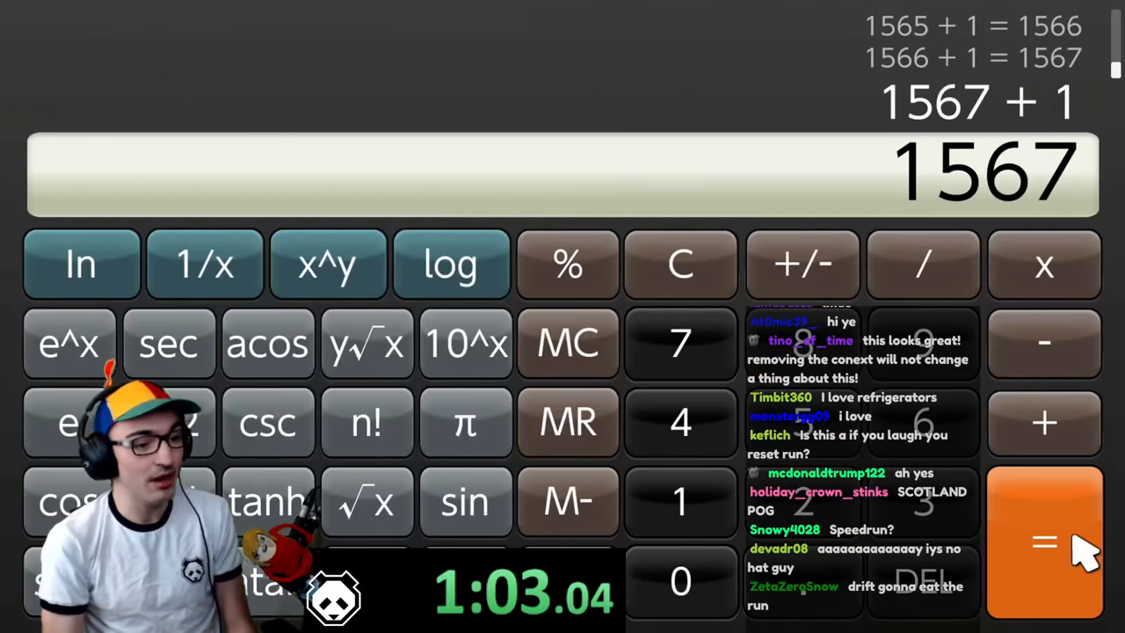
{"action": "left_click", "coordinate": [1043, 541]}
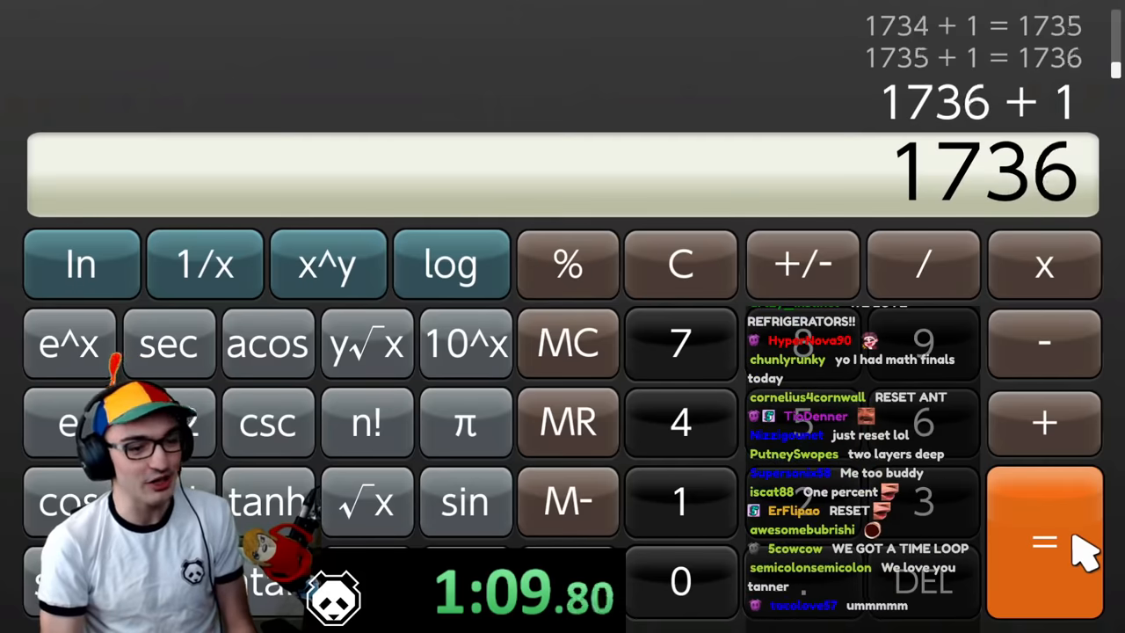
{"action": "left_click", "coordinate": [1044, 542]}
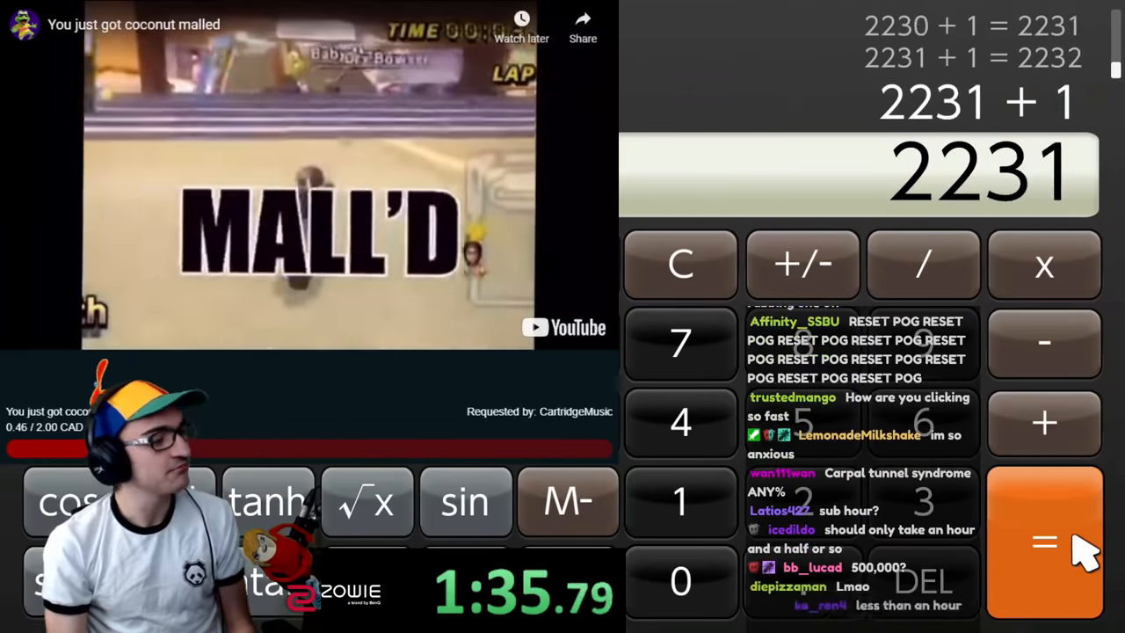
{"action": "left_click", "coordinate": [1044, 540]}
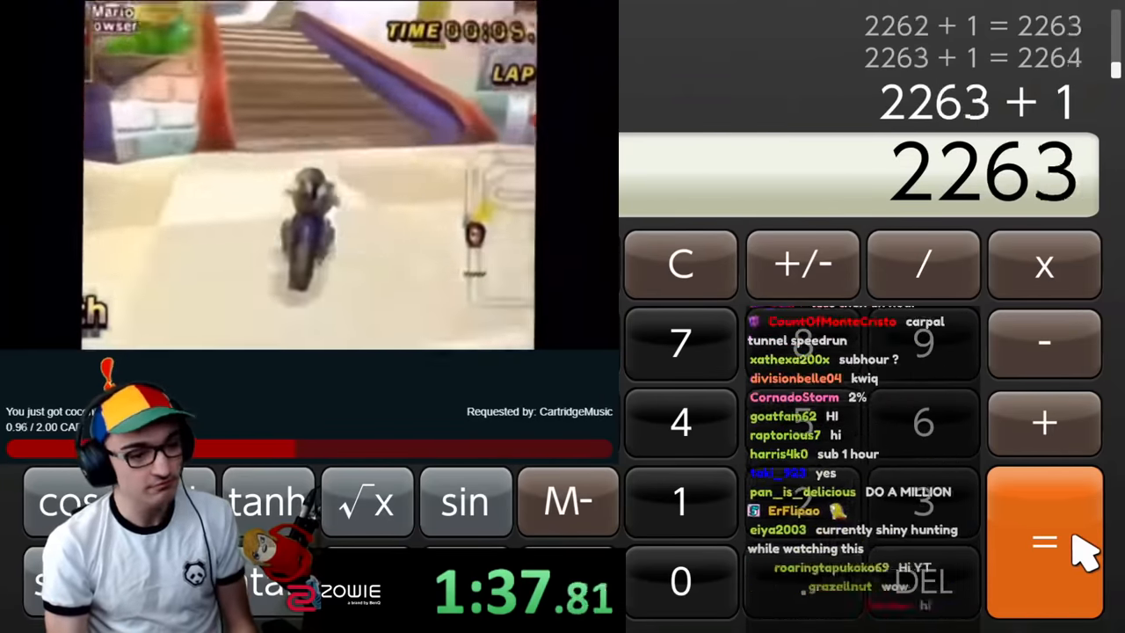
{"action": "left_click", "coordinate": [1043, 541]}
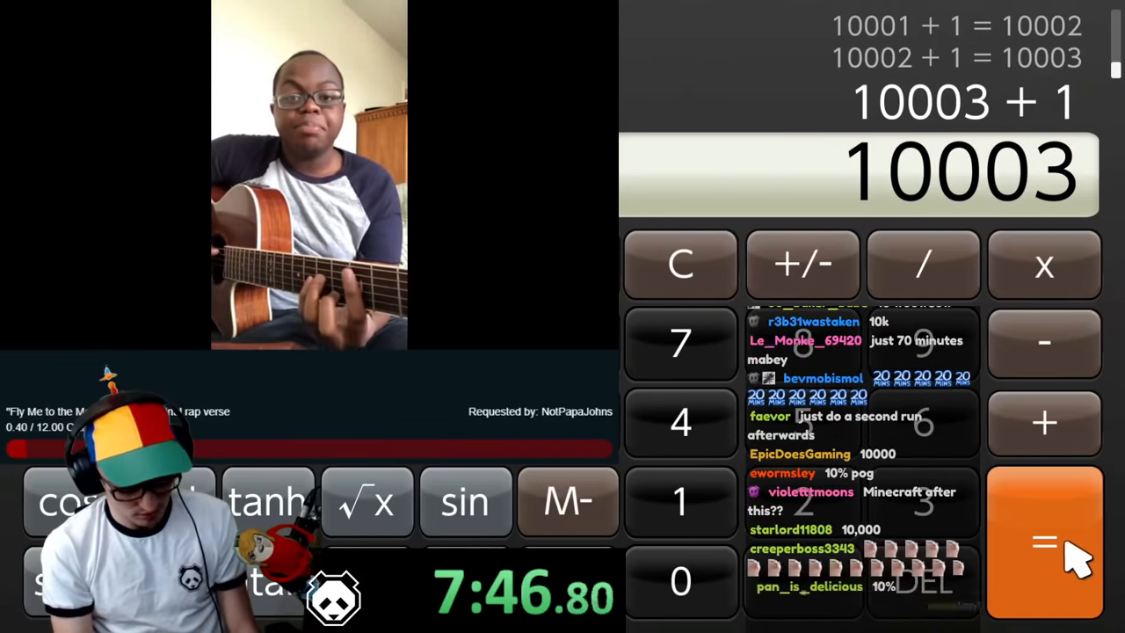
Keep repeating +1 with = until the display reads 14699
{"action": "left_click", "coordinate": [1044, 541]}
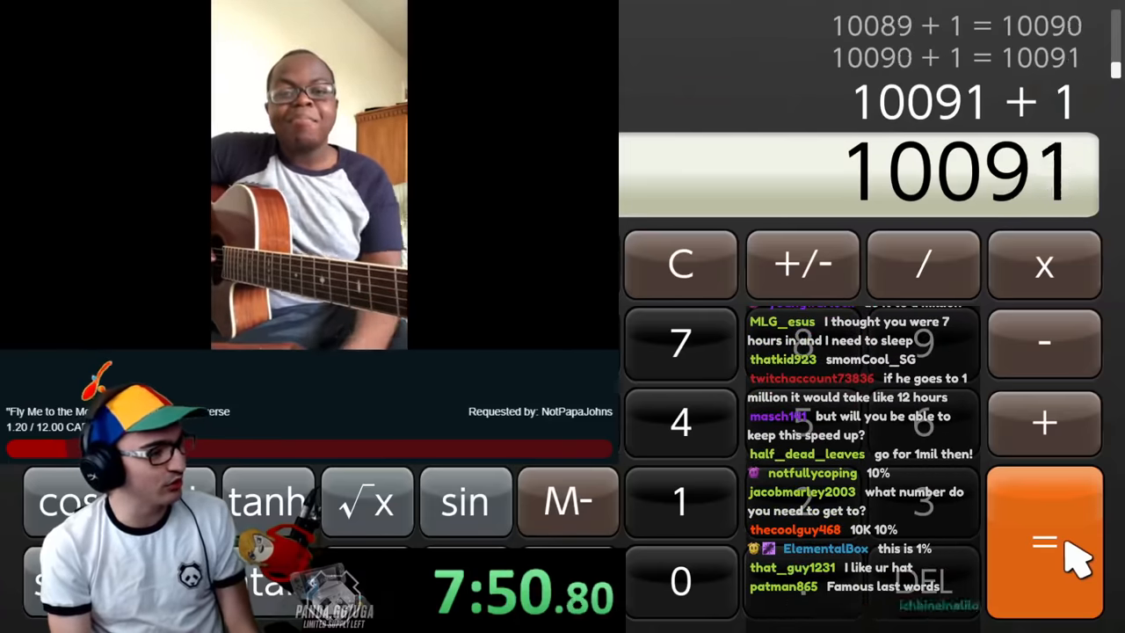
{"action": "left_click", "coordinate": [1044, 541]}
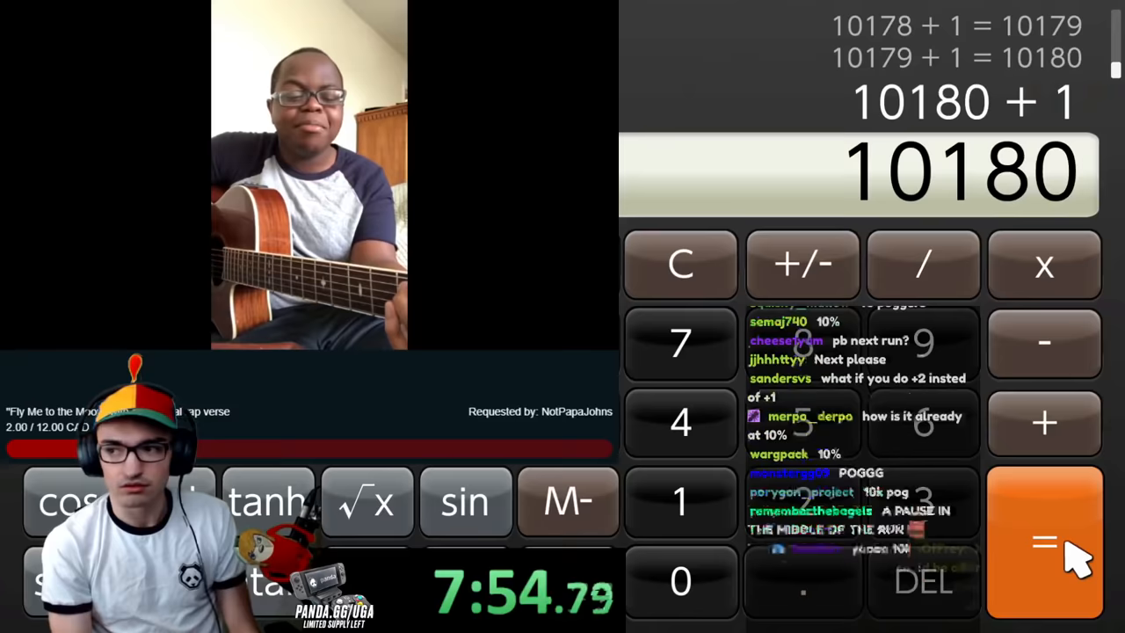
{"action": "left_click", "coordinate": [1044, 540]}
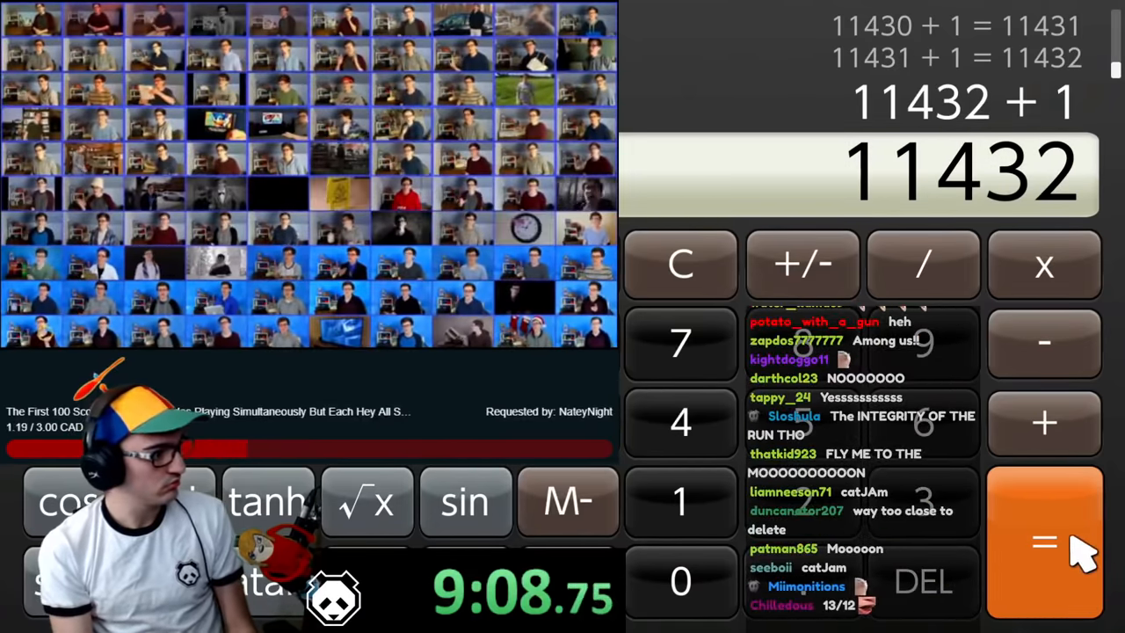
{"action": "left_click", "coordinate": [1044, 541]}
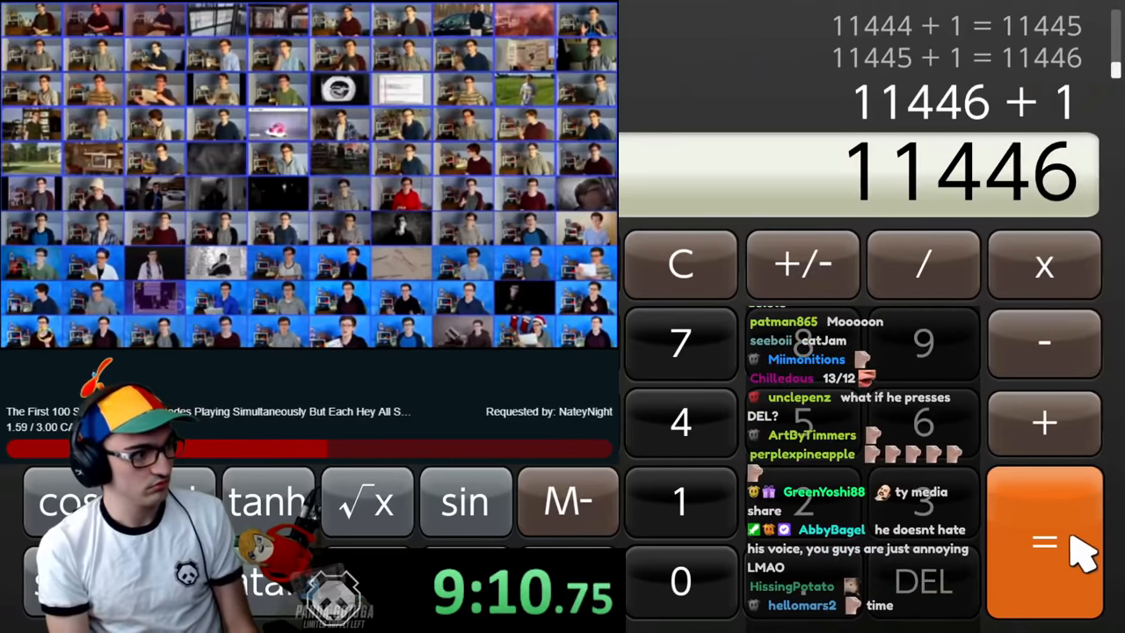
{"action": "left_click", "coordinate": [1044, 542]}
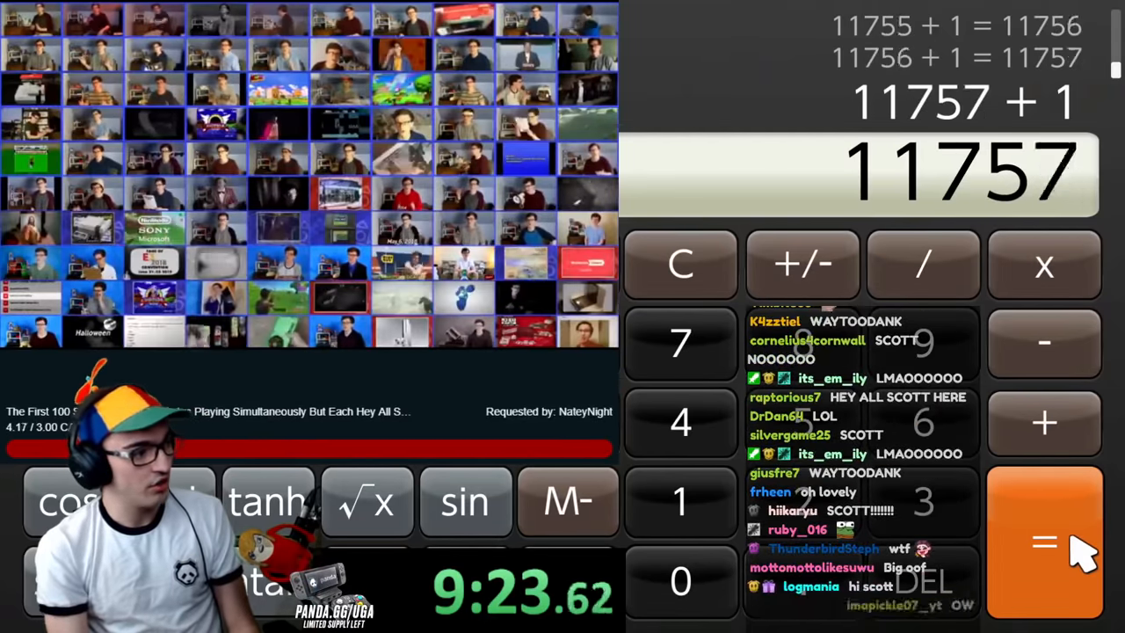
{"action": "left_click", "coordinate": [1044, 542]}
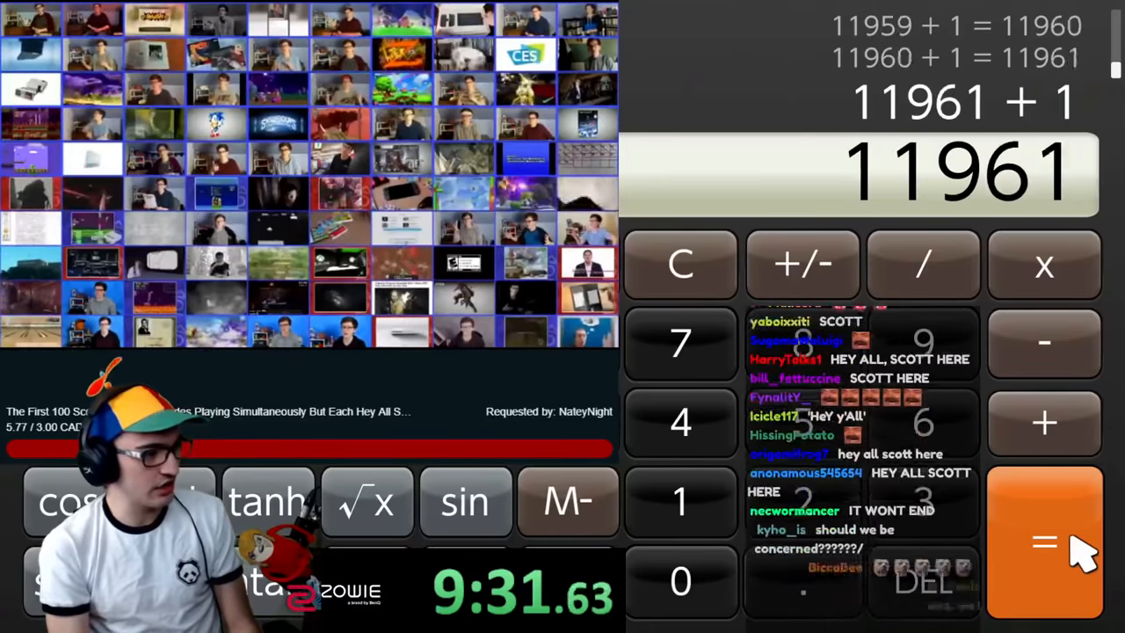
{"action": "left_click", "coordinate": [1044, 542]}
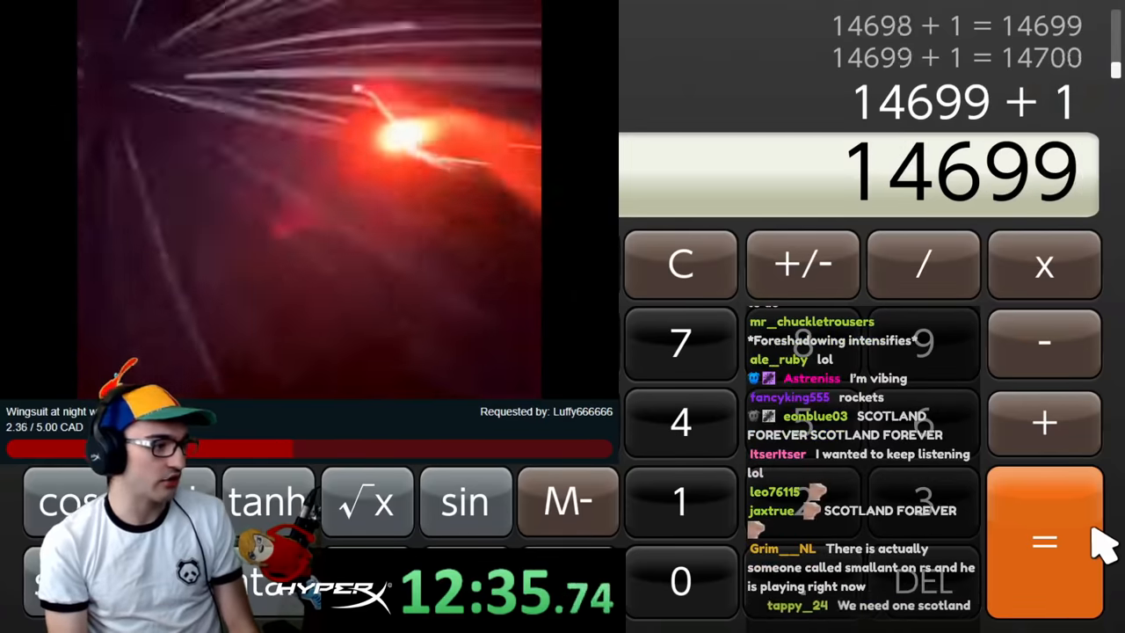
Continue the +1 repeats until the running total reads 16727
{"action": "left_click", "coordinate": [1044, 541]}
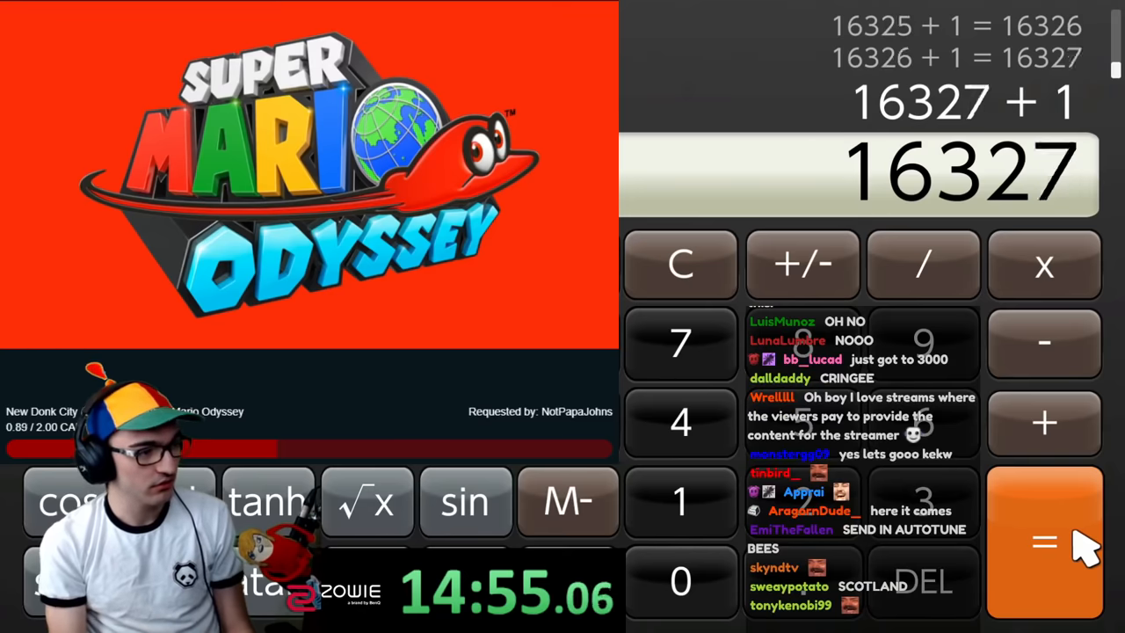
{"action": "left_click", "coordinate": [1044, 541]}
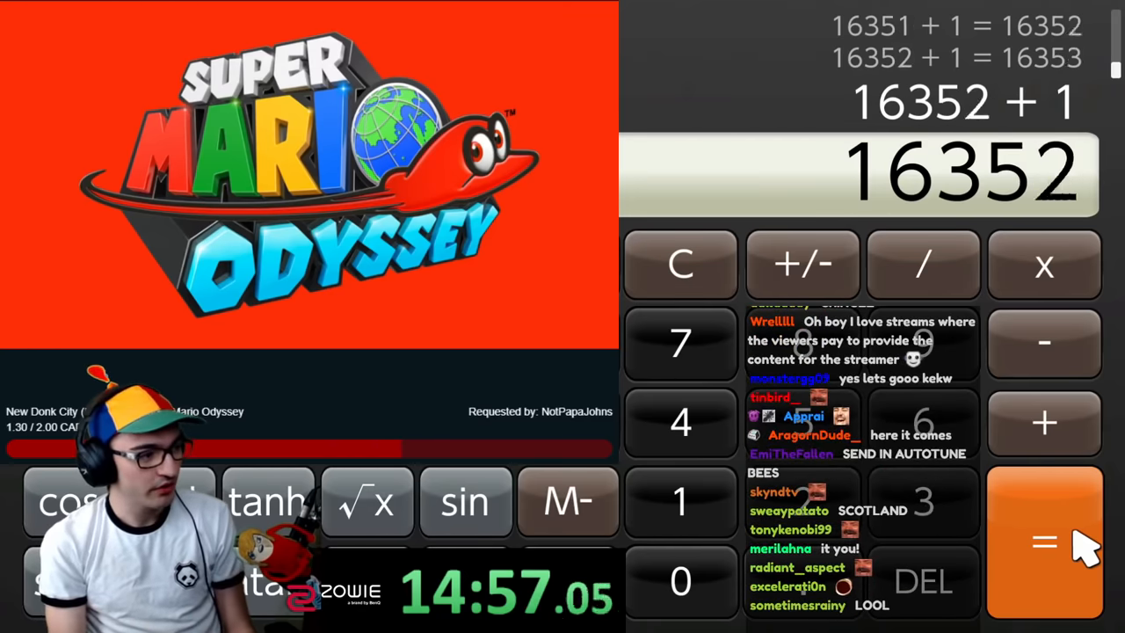
{"action": "left_click", "coordinate": [1044, 540]}
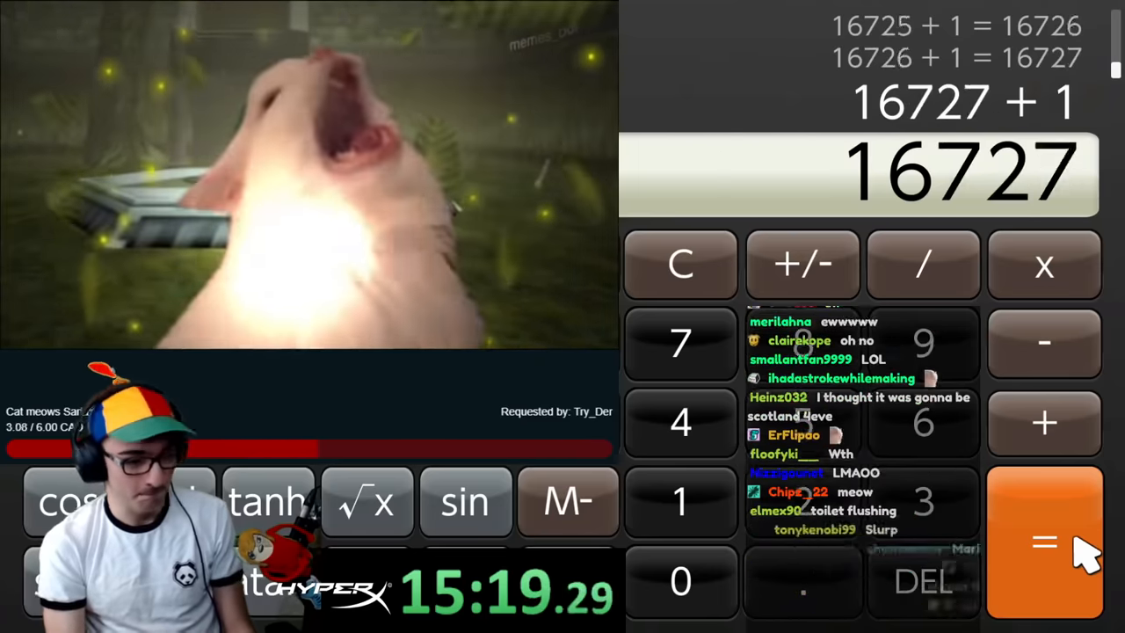
Continue the +1 repeats until the total reaches about 24945
{"action": "left_click", "coordinate": [1043, 542]}
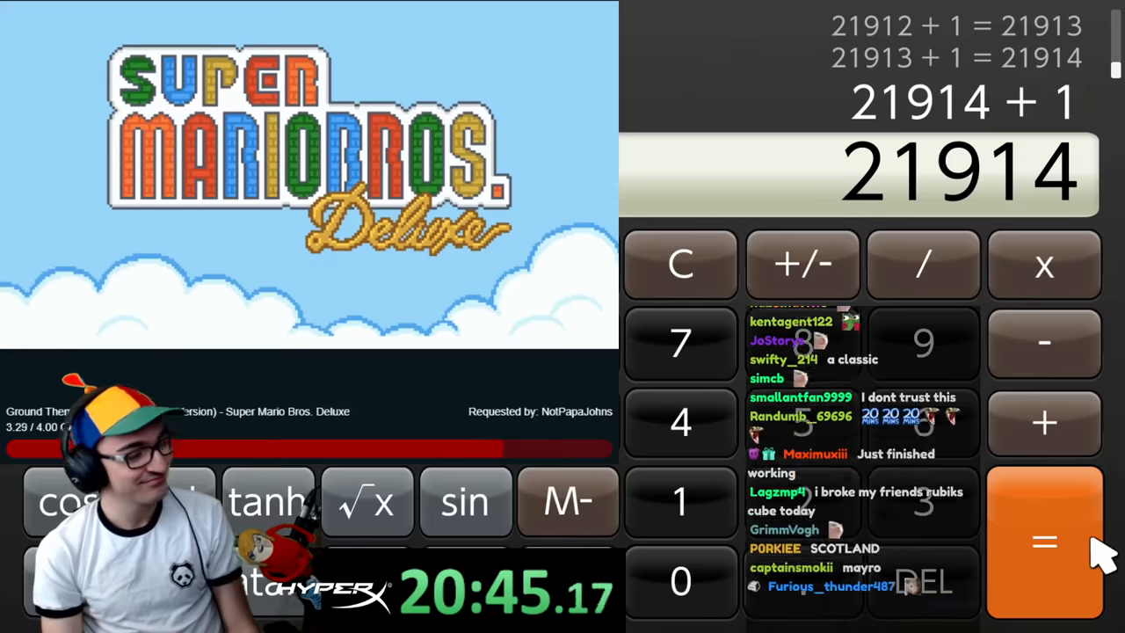
{"action": "left_click", "coordinate": [1044, 542]}
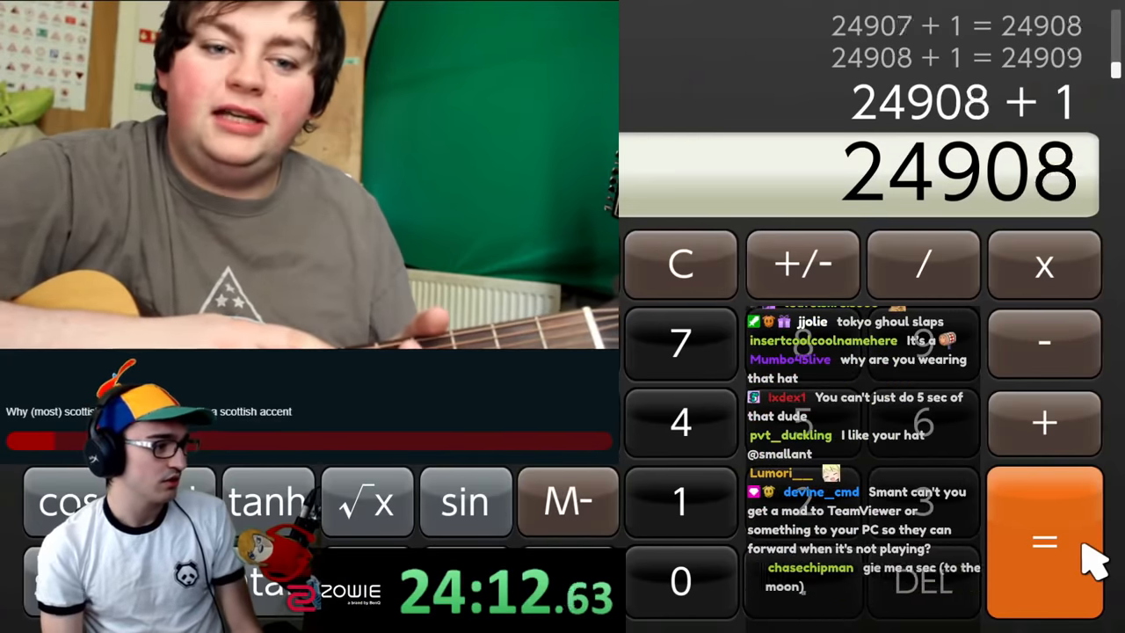
{"action": "left_click", "coordinate": [1044, 541]}
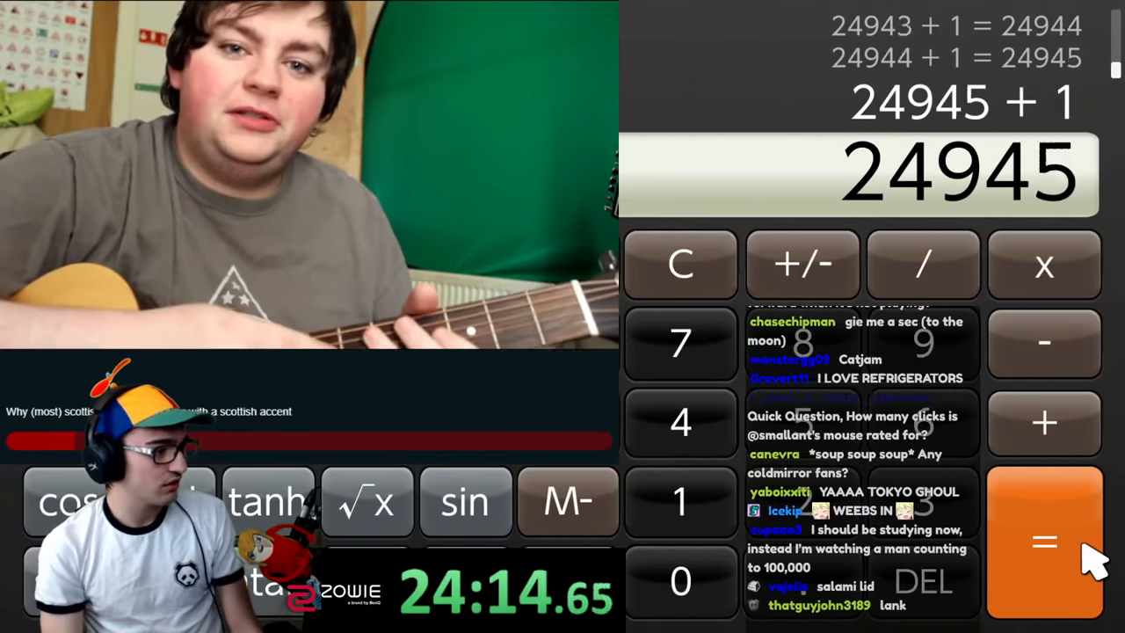
Keep repeating +1 so the total climbs past 26520 to 26692
{"action": "left_click", "coordinate": [1044, 540]}
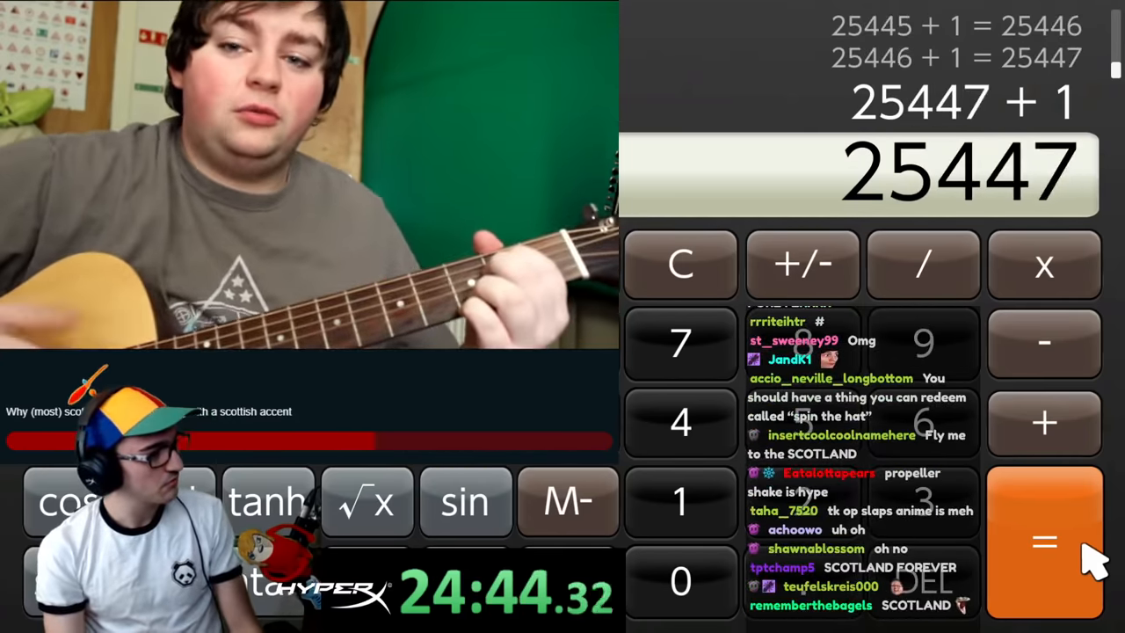
{"action": "left_click", "coordinate": [1043, 540]}
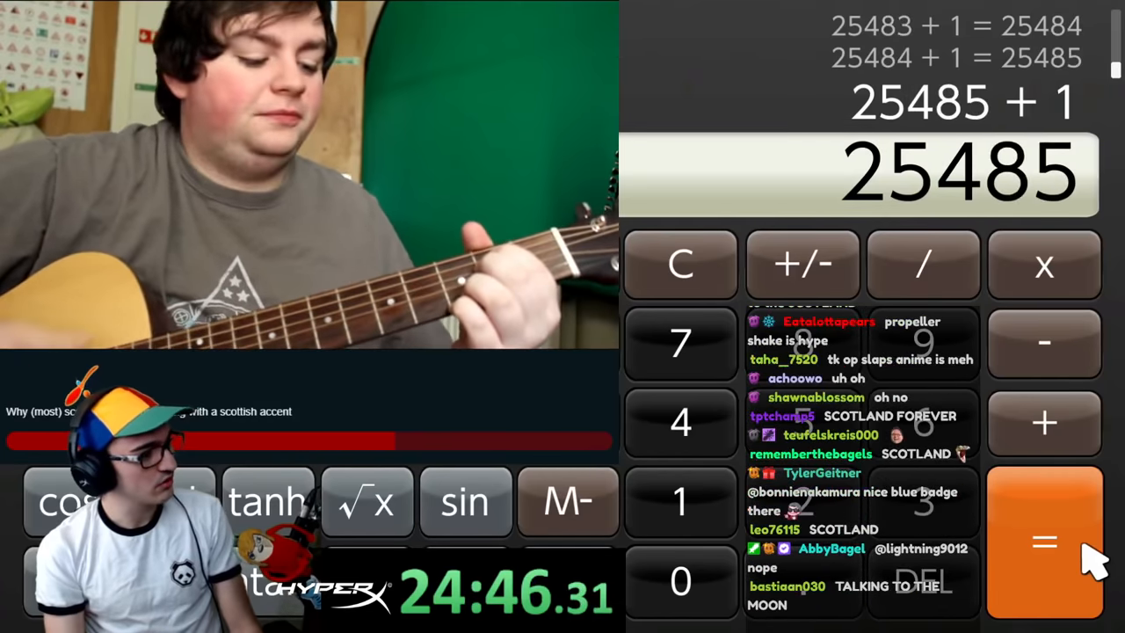
{"action": "left_click", "coordinate": [1044, 540]}
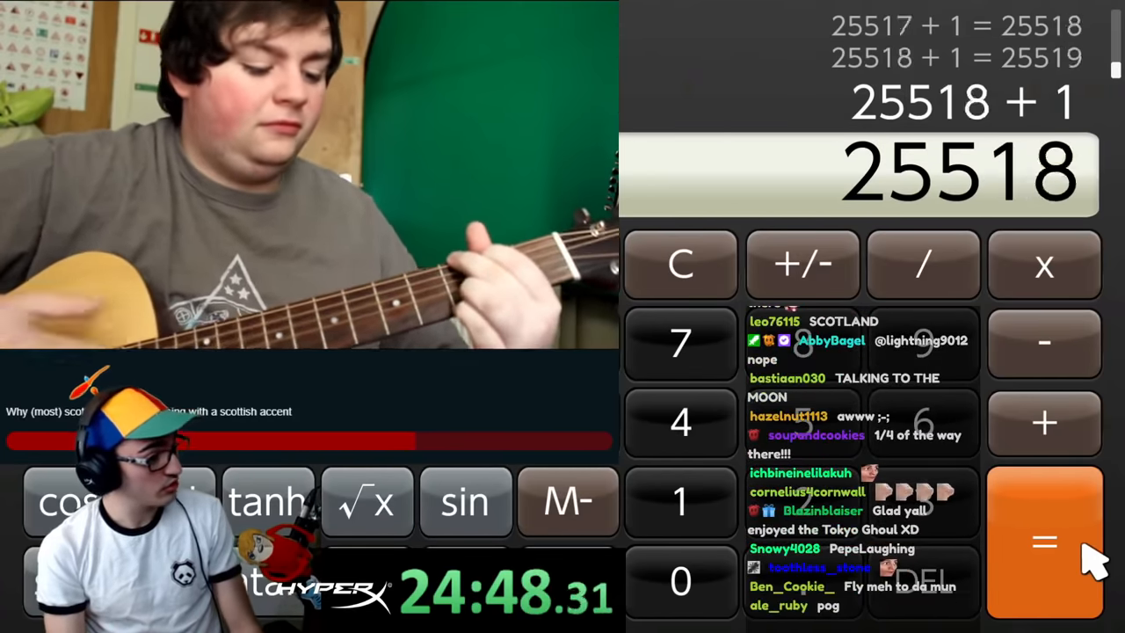
{"action": "left_click", "coordinate": [1044, 540]}
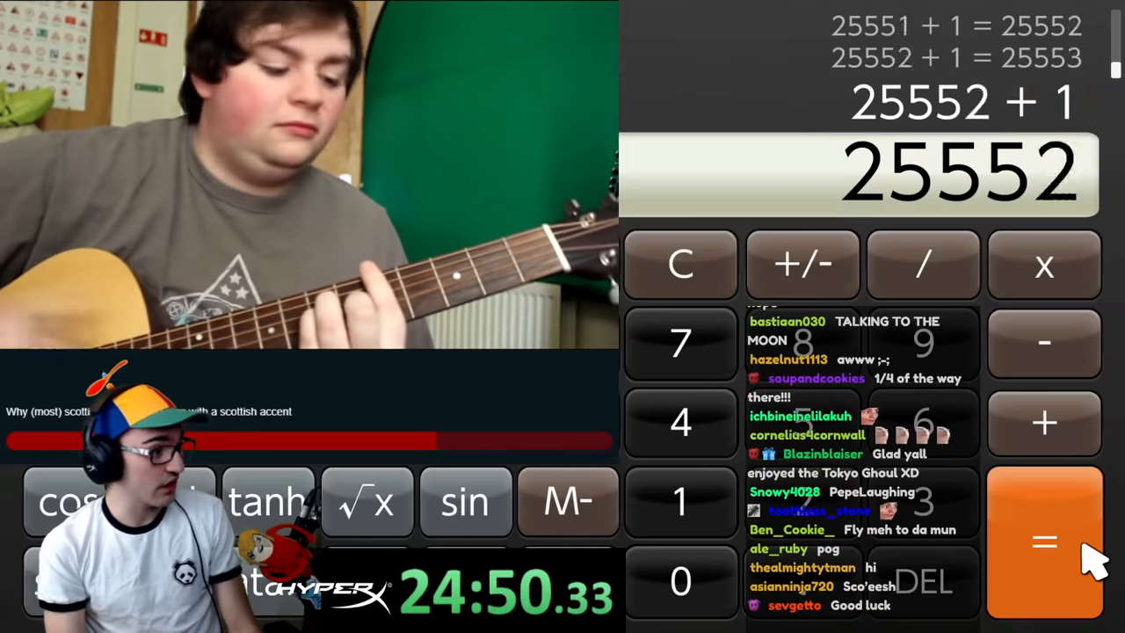
{"action": "left_click", "coordinate": [1043, 542]}
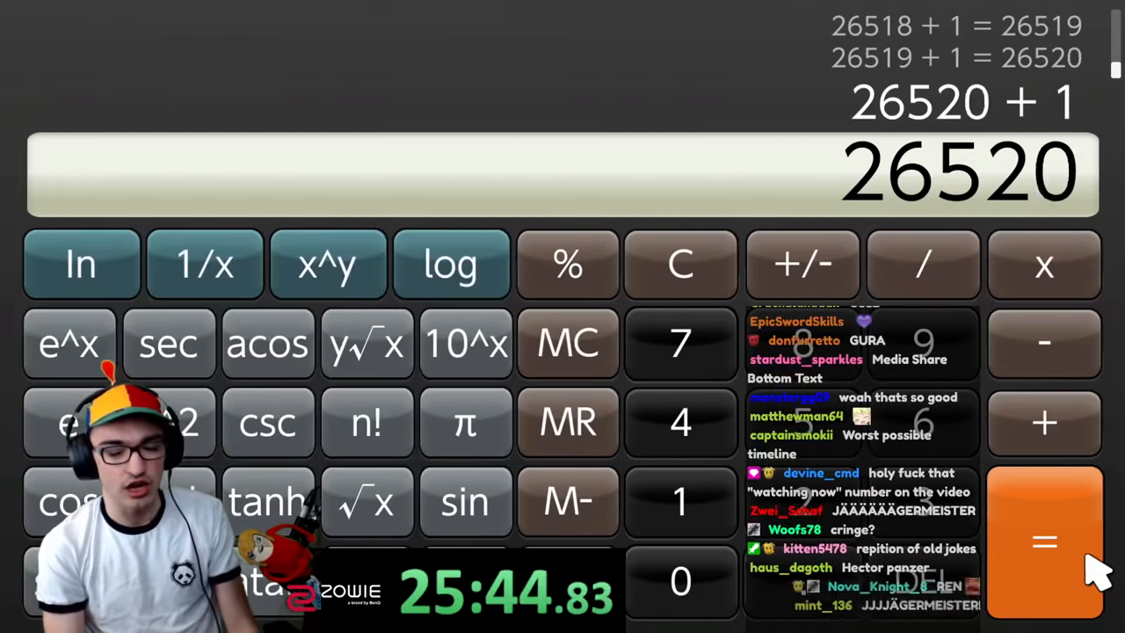
{"action": "left_click", "coordinate": [1043, 540]}
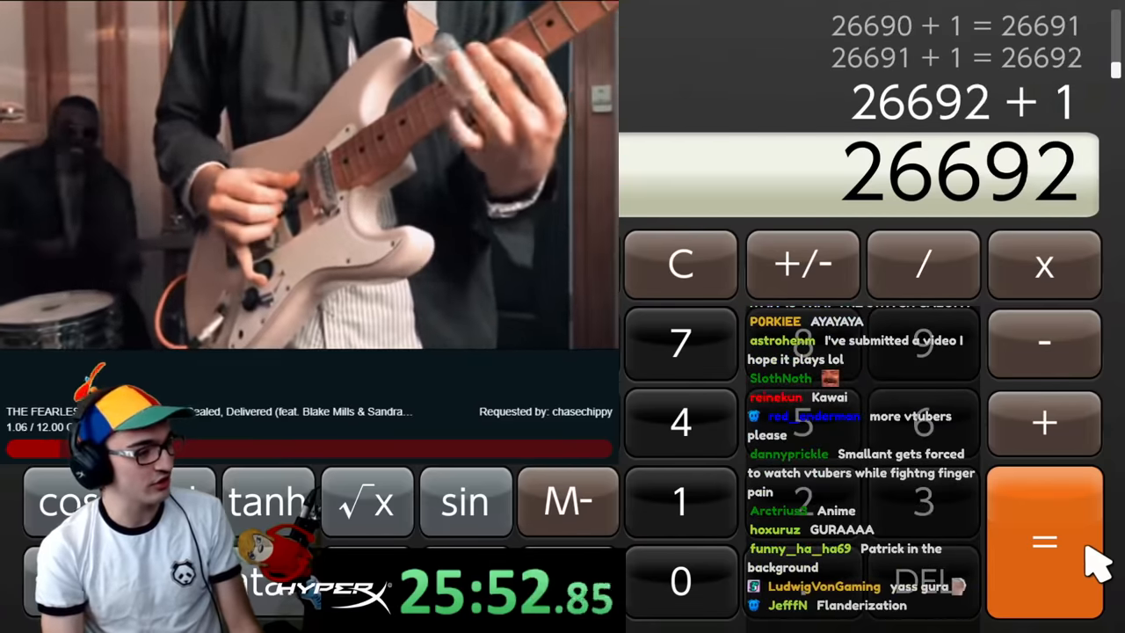
Keep repeating +1 so the total climbs past 31890 to 32751
{"action": "left_click", "coordinate": [1044, 540]}
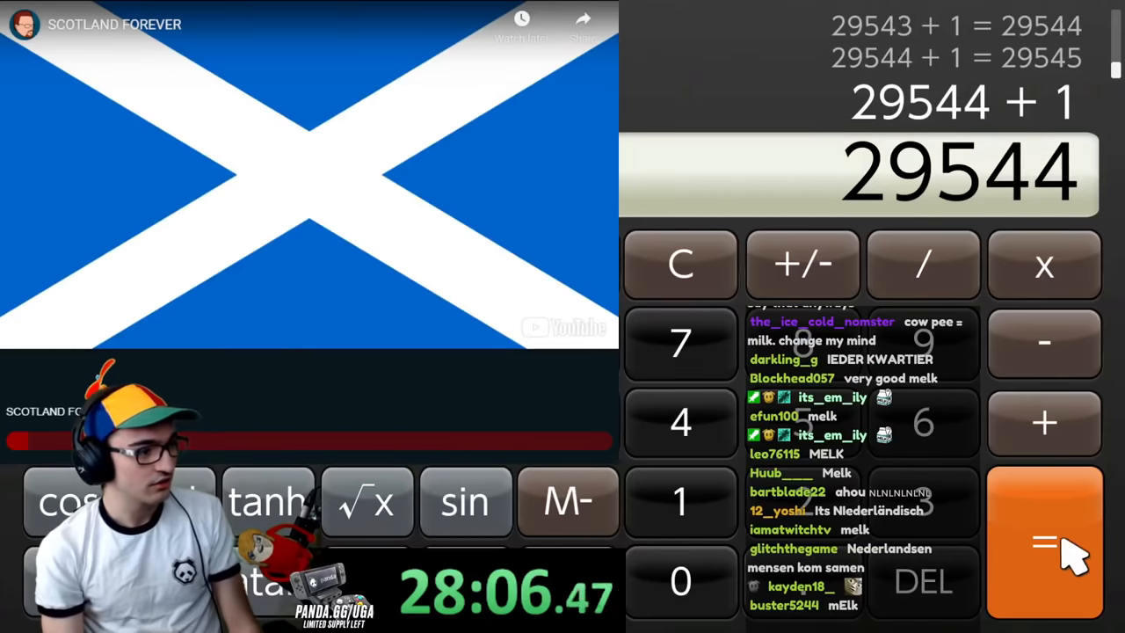
{"action": "left_click", "coordinate": [1044, 543]}
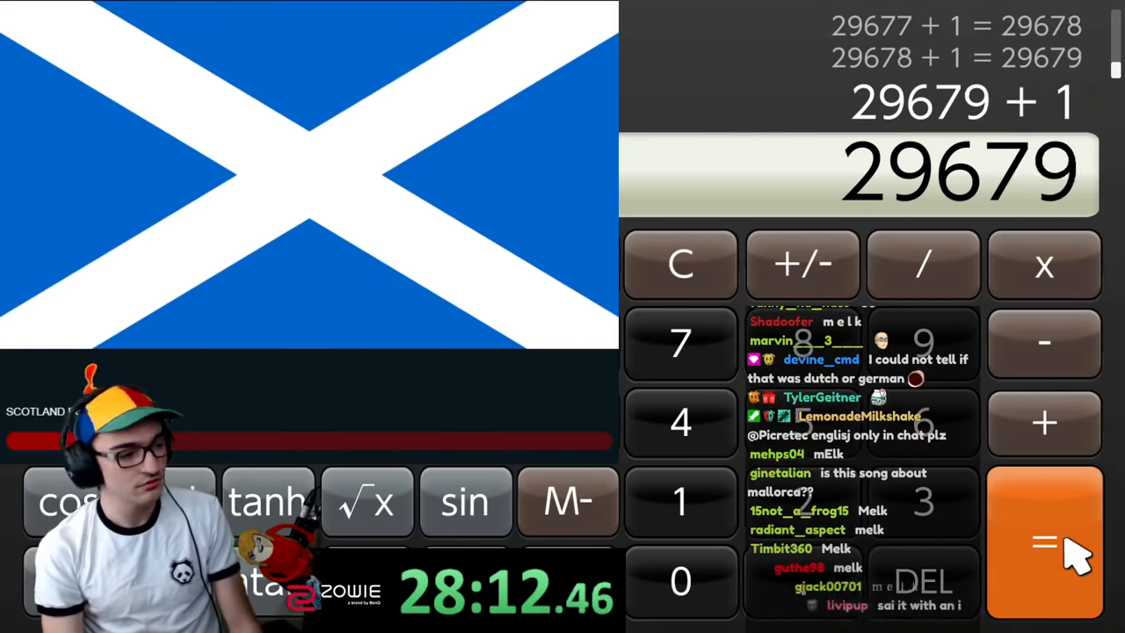
{"action": "left_click", "coordinate": [1043, 542]}
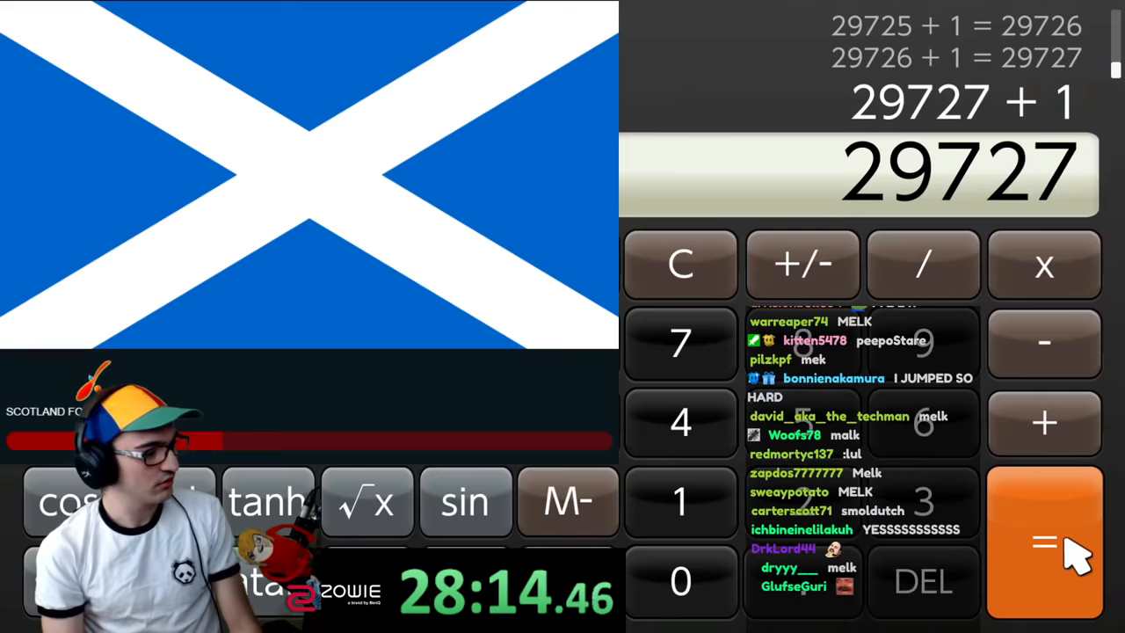
{"action": "left_click", "coordinate": [1043, 542]}
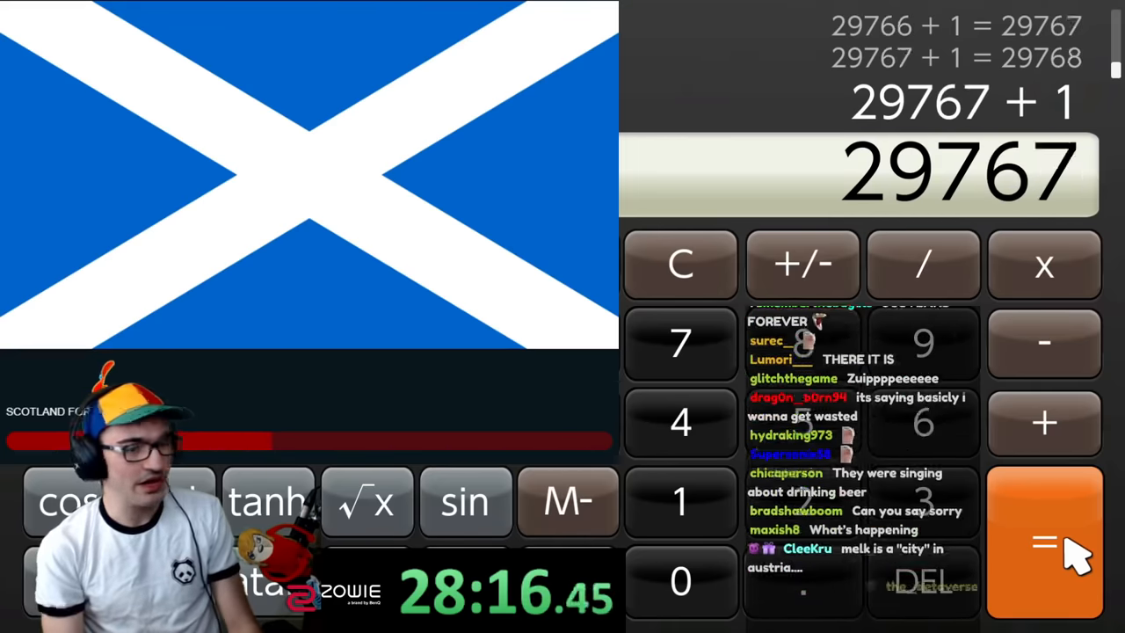
{"action": "left_click", "coordinate": [1044, 540]}
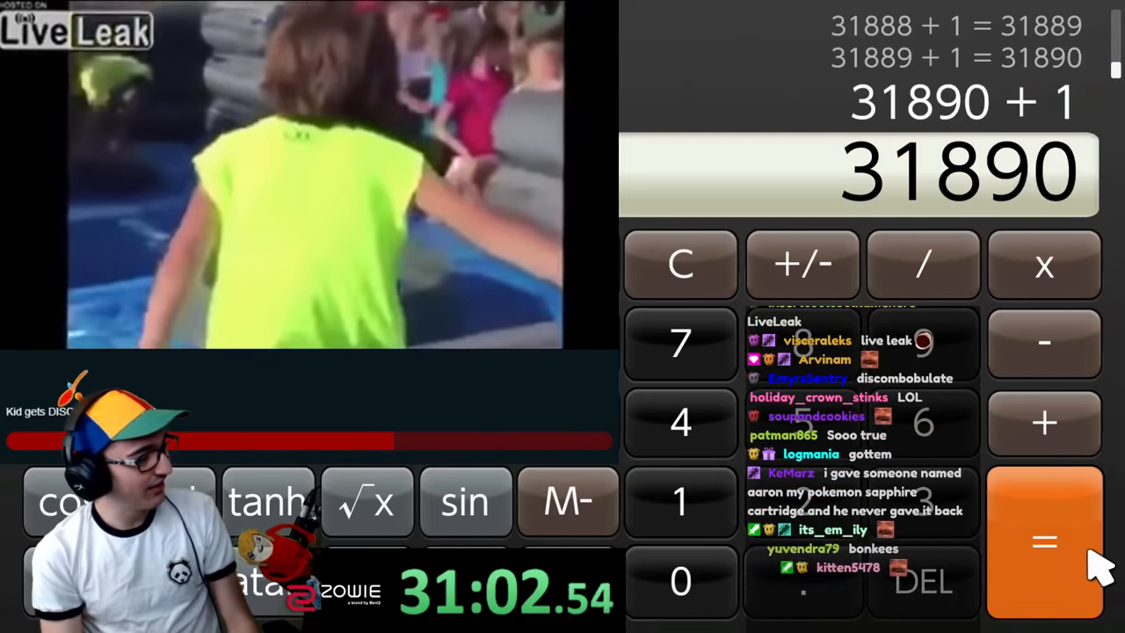
{"action": "left_click", "coordinate": [1044, 541]}
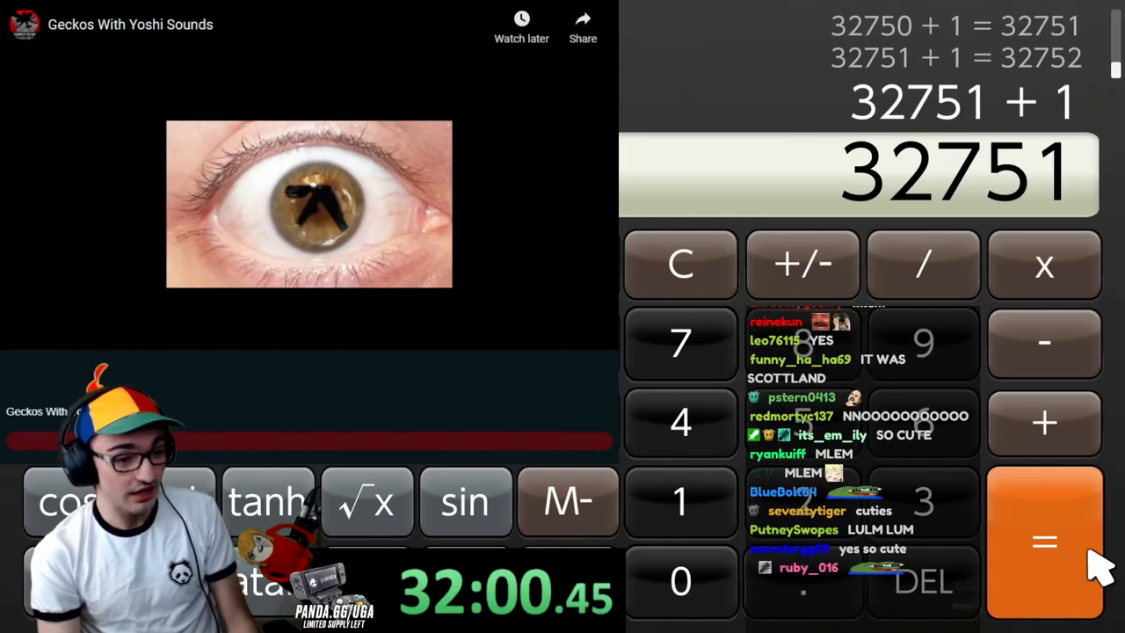
Continue the +1 repeats so the total climbs past 37054 to 38094
{"action": "left_click", "coordinate": [1044, 541]}
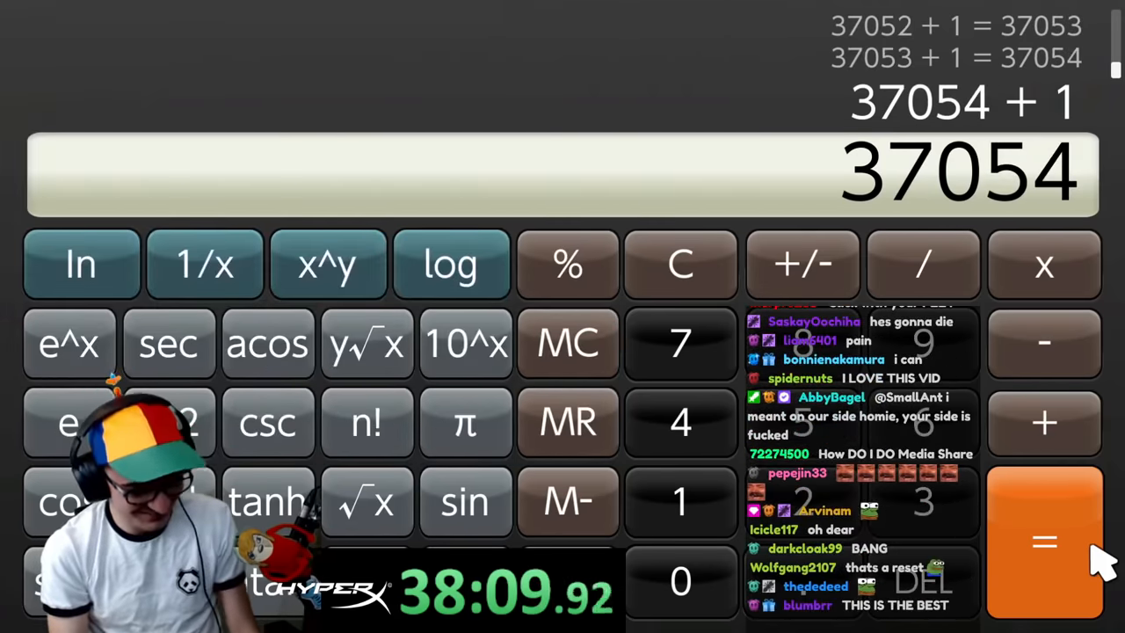
{"action": "left_click", "coordinate": [1044, 540]}
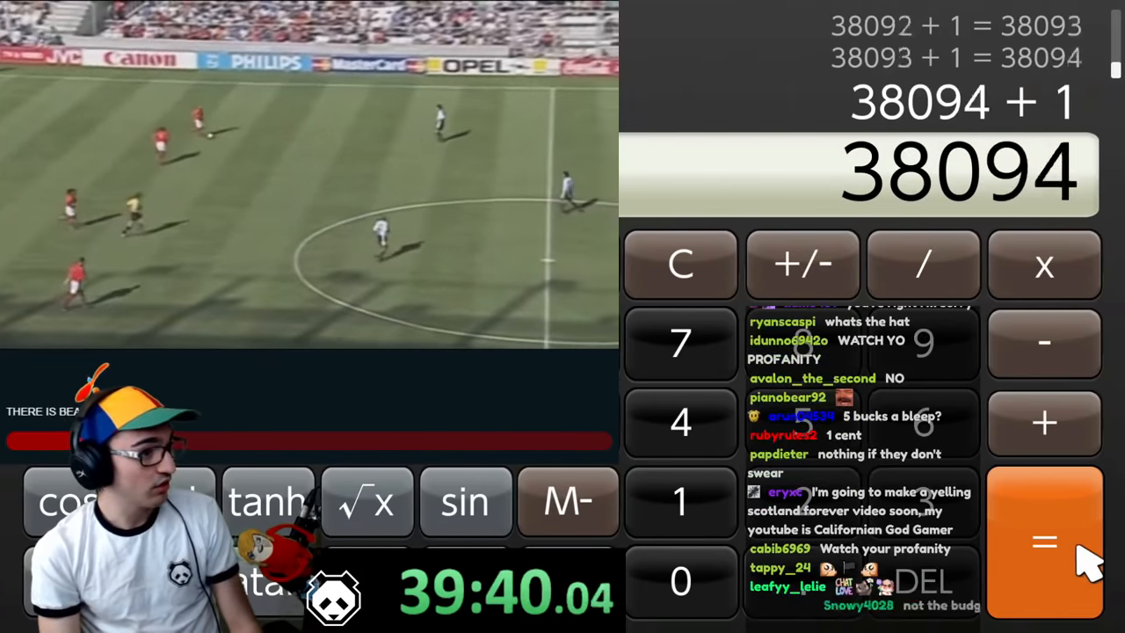
Continue the +1 repeats until the display reads 40683
{"action": "left_click", "coordinate": [1044, 540]}
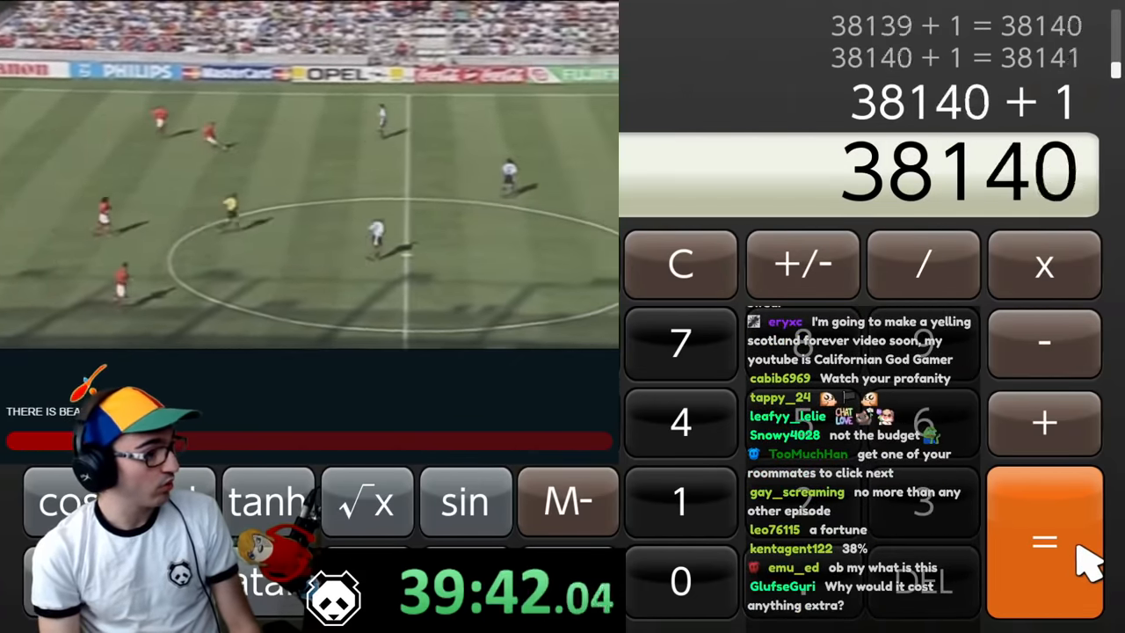
{"action": "left_click", "coordinate": [1044, 540]}
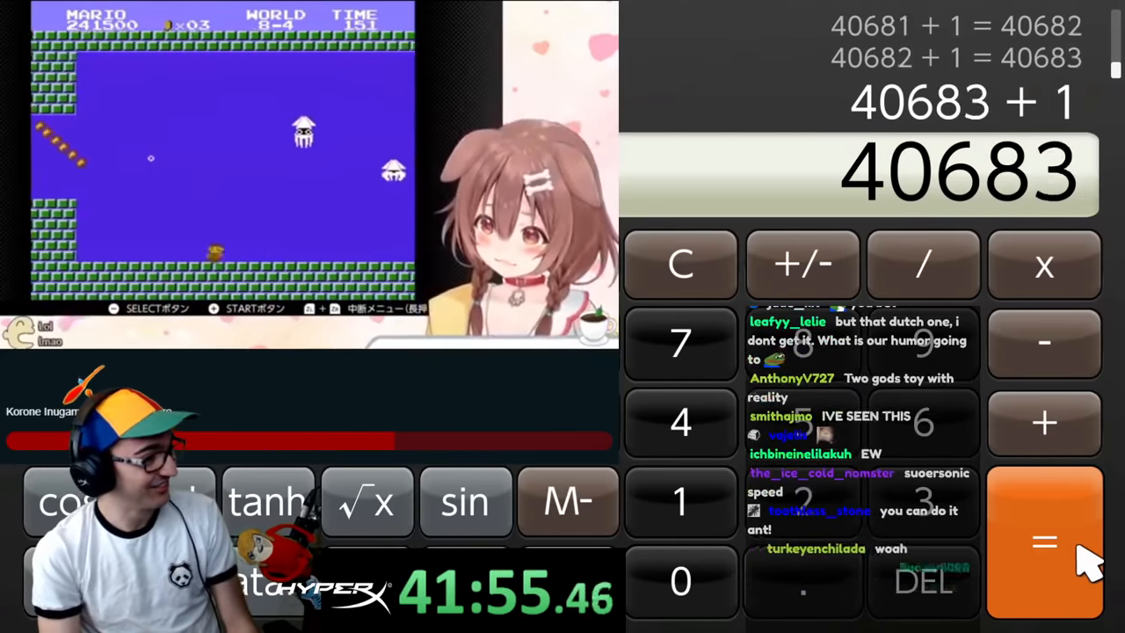
Repeat the one-step operation past 42,000, ending with subtractions that leave 42084
{"action": "left_click", "coordinate": [1044, 540]}
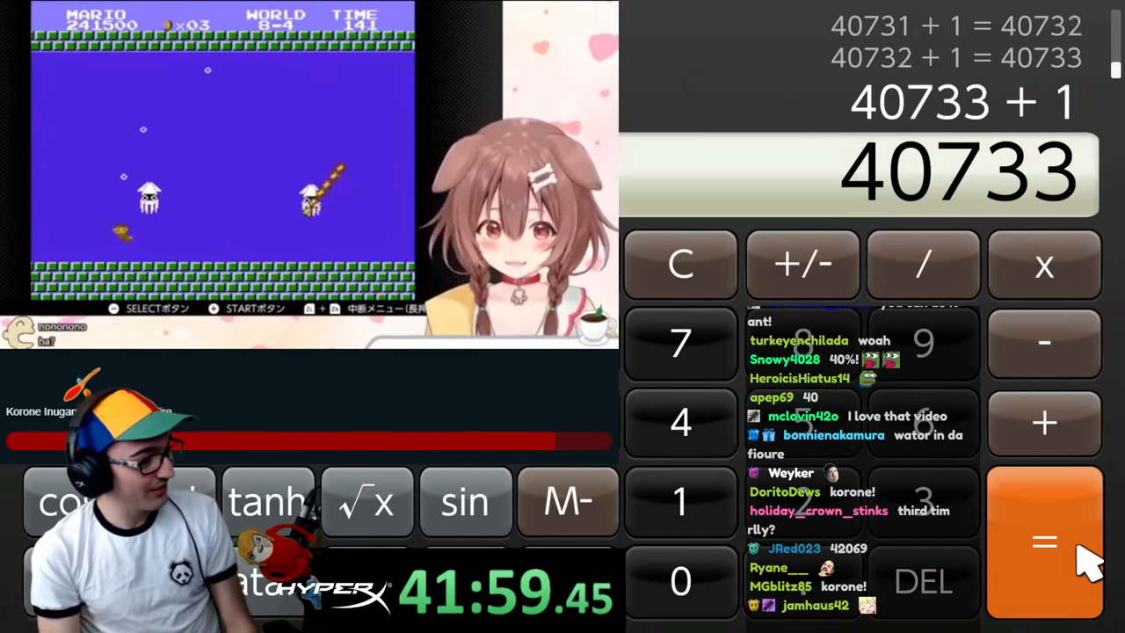
{"action": "left_click", "coordinate": [1044, 540]}
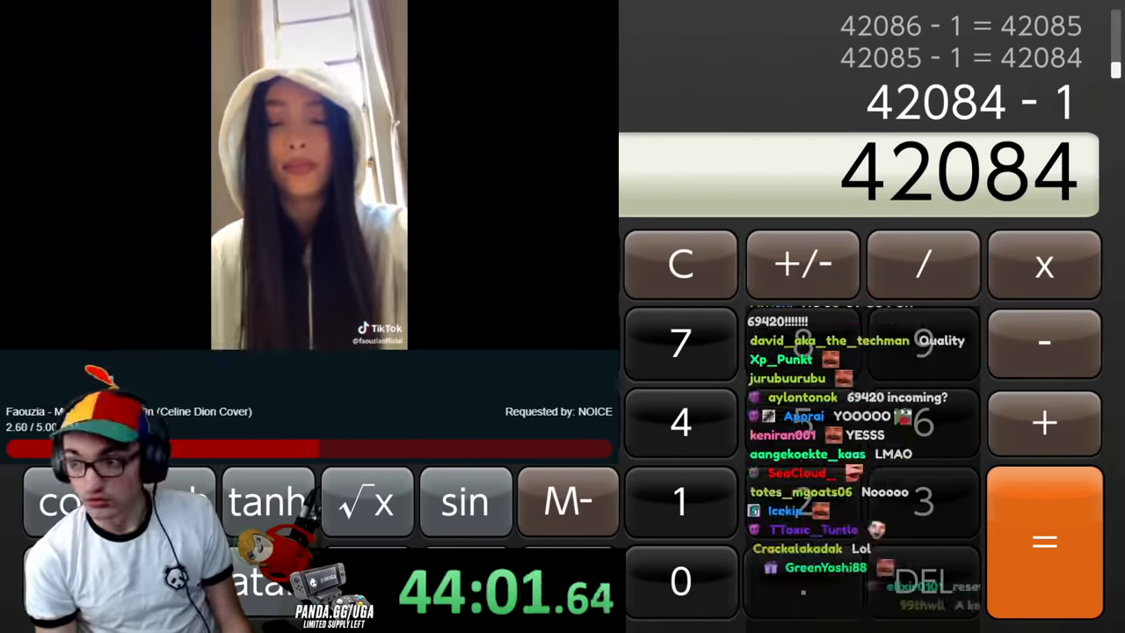
Re-apply +1 to bring the display up to 48181
{"action": "left_click", "coordinate": [1044, 540]}
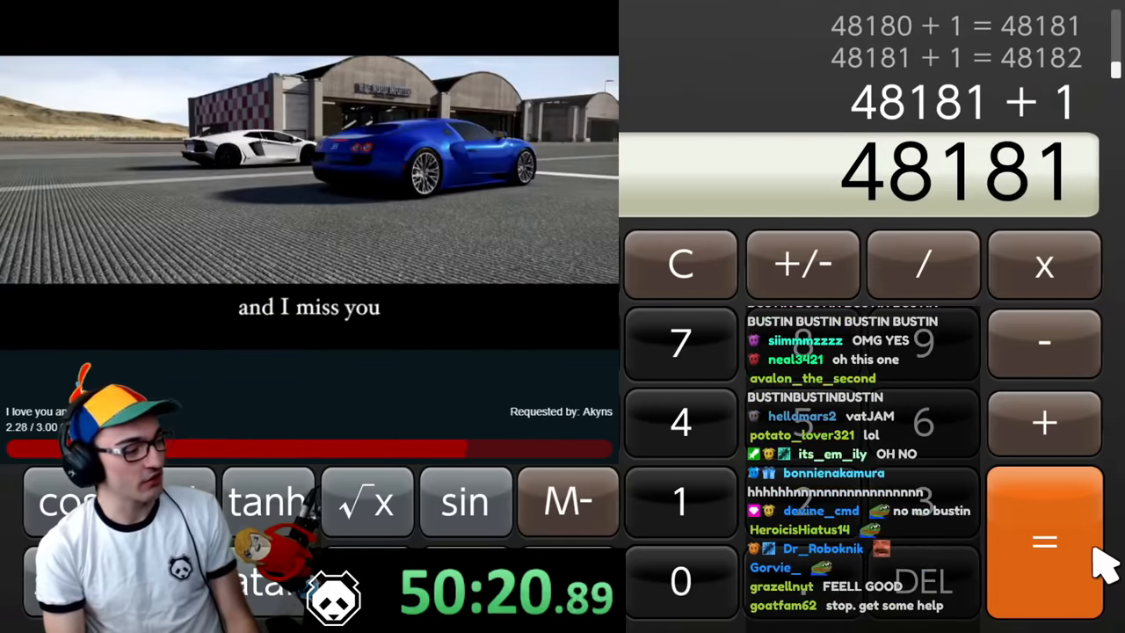
Repeat +1 eleven times, taking the display from about 50,416 to 53110
{"action": "left_click", "coordinate": [1044, 542]}
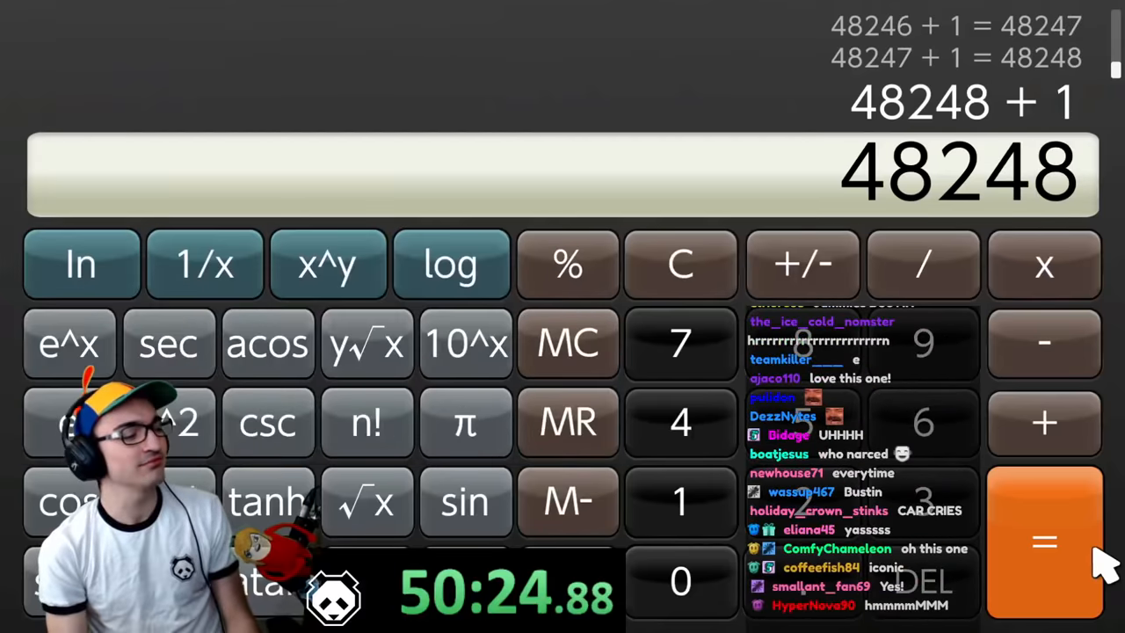
{"action": "left_click", "coordinate": [1043, 541]}
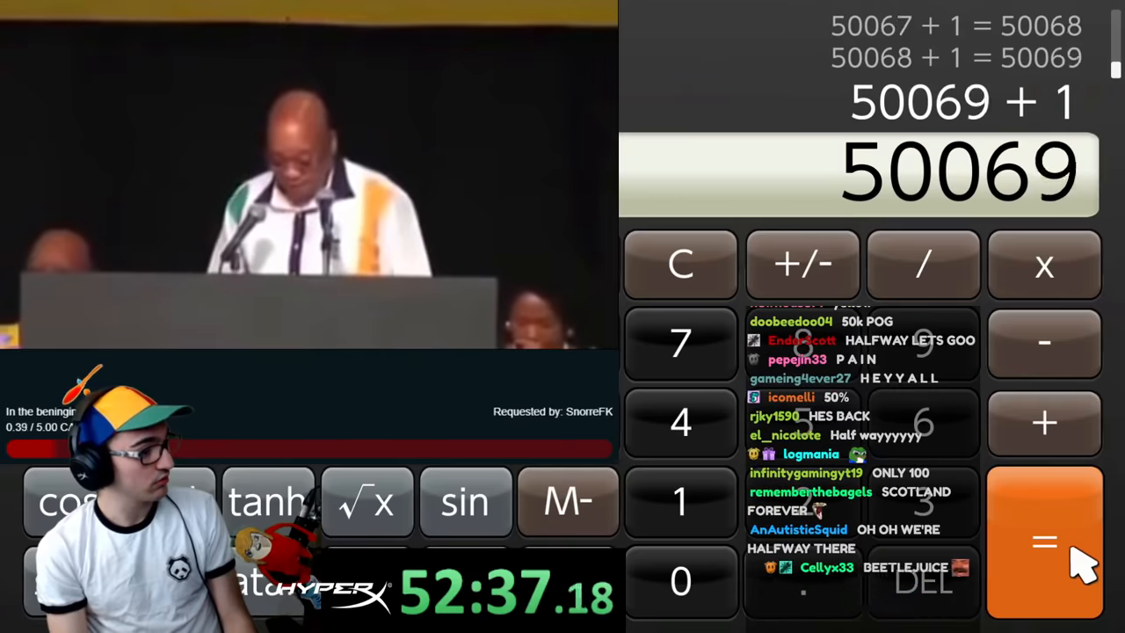
{"action": "left_click", "coordinate": [1044, 541]}
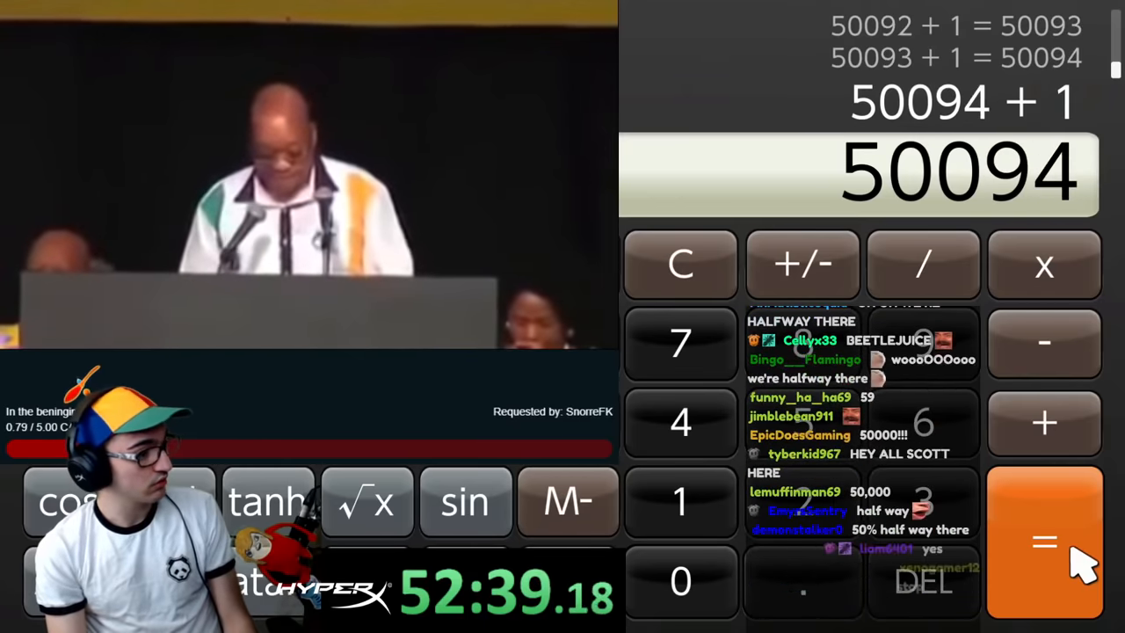
{"action": "left_click", "coordinate": [1043, 540]}
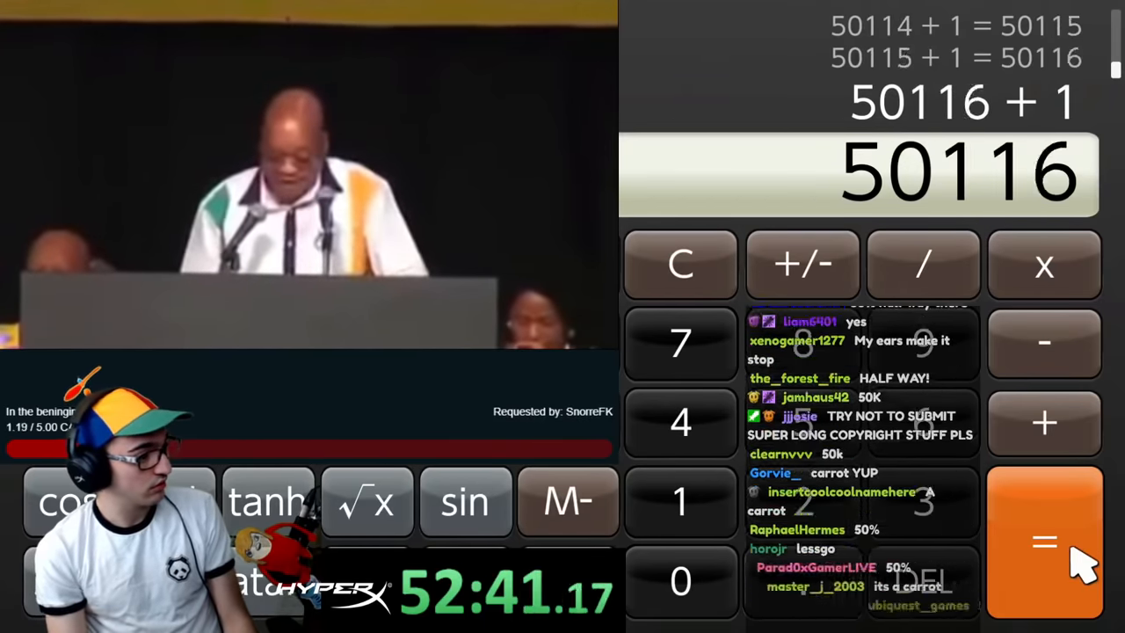
{"action": "left_click", "coordinate": [1044, 540]}
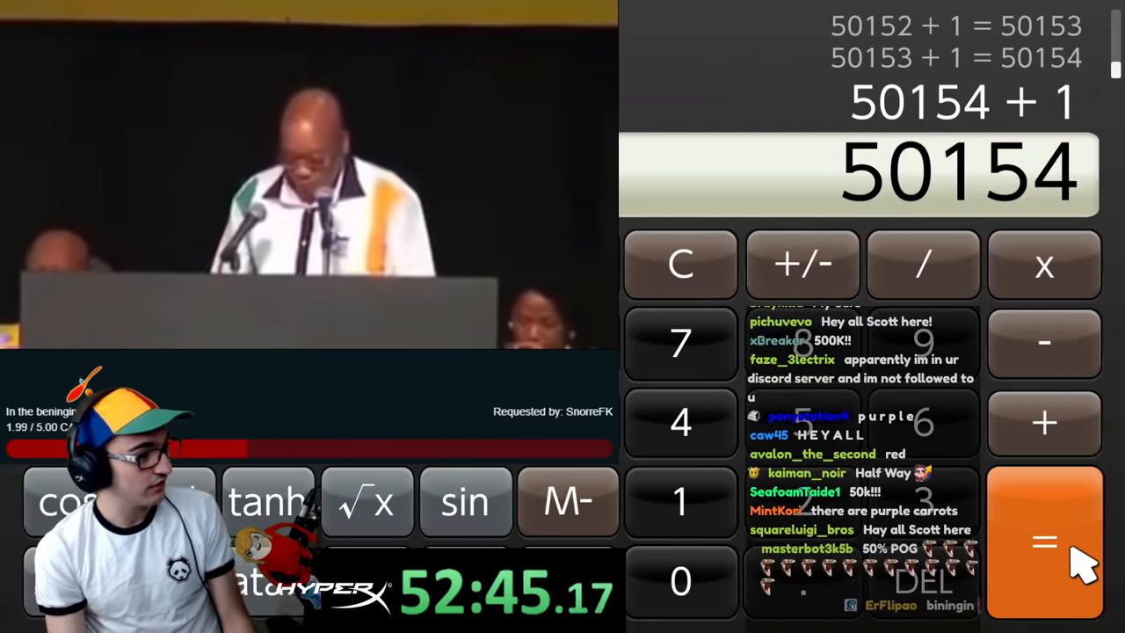
{"action": "left_click", "coordinate": [1044, 541]}
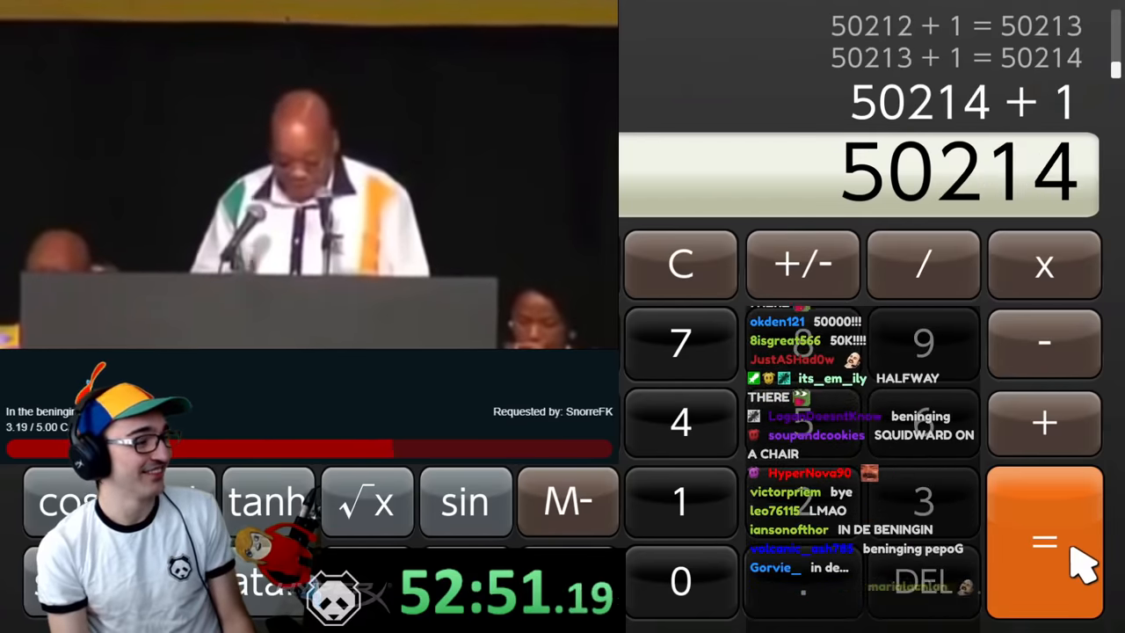
{"action": "left_click", "coordinate": [1043, 540]}
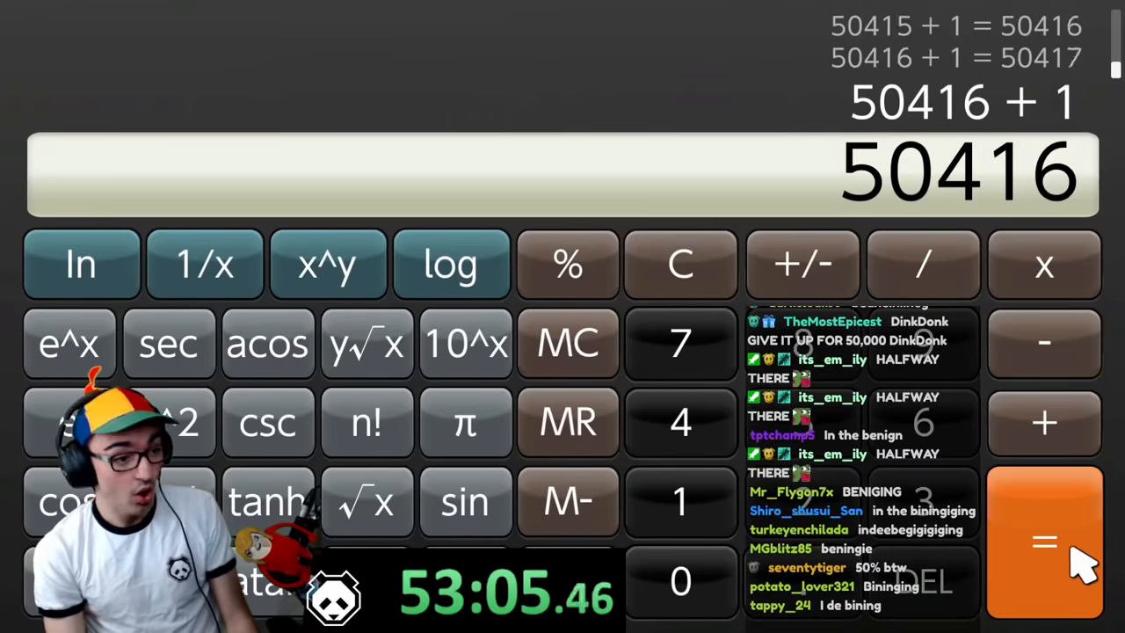
{"action": "left_click", "coordinate": [1044, 540]}
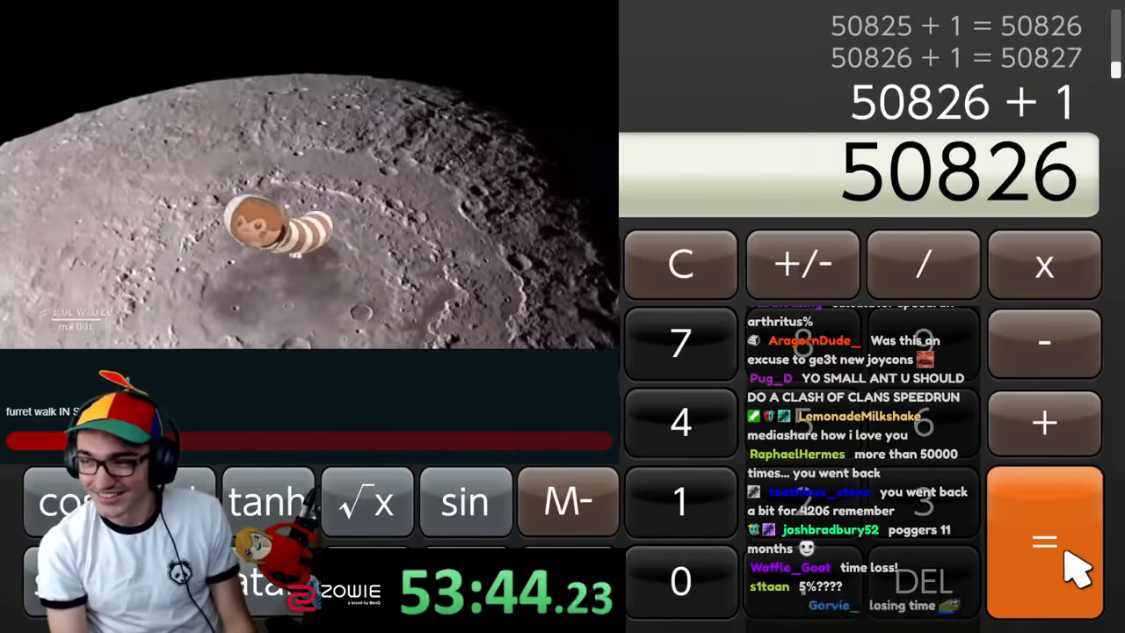
{"action": "left_click", "coordinate": [1044, 540]}
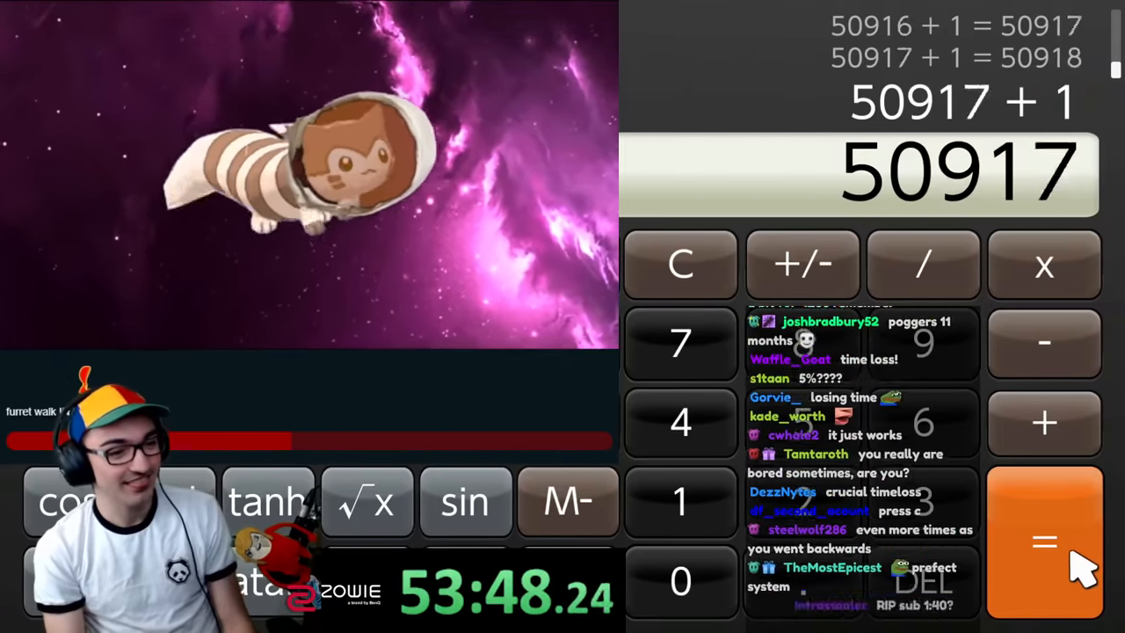
{"action": "left_click", "coordinate": [1044, 541]}
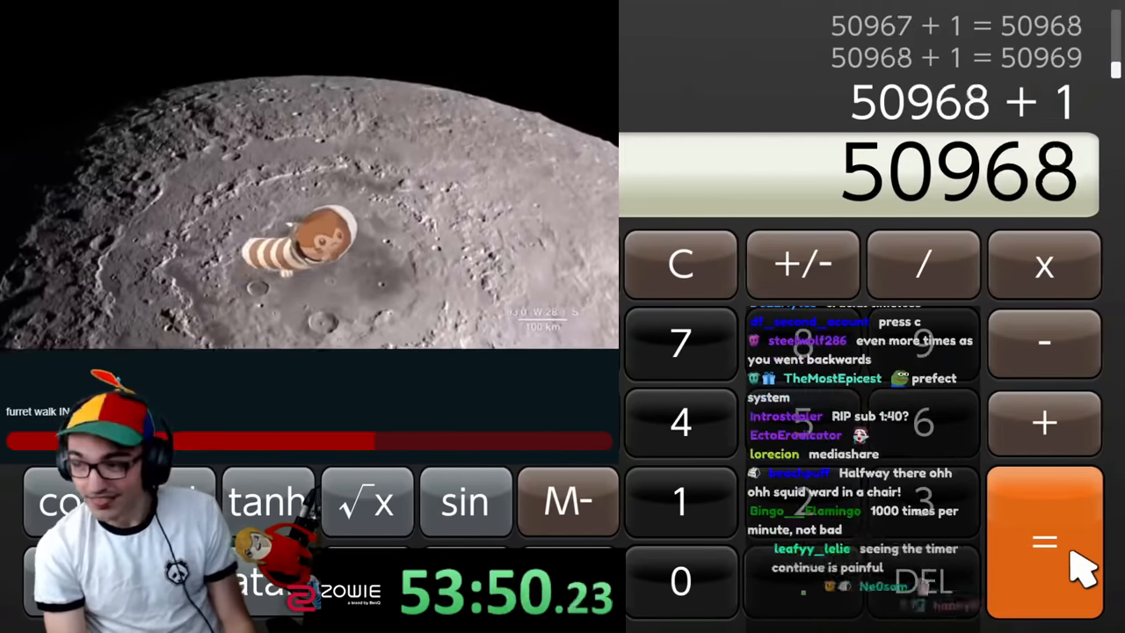
{"action": "left_click", "coordinate": [1044, 540]}
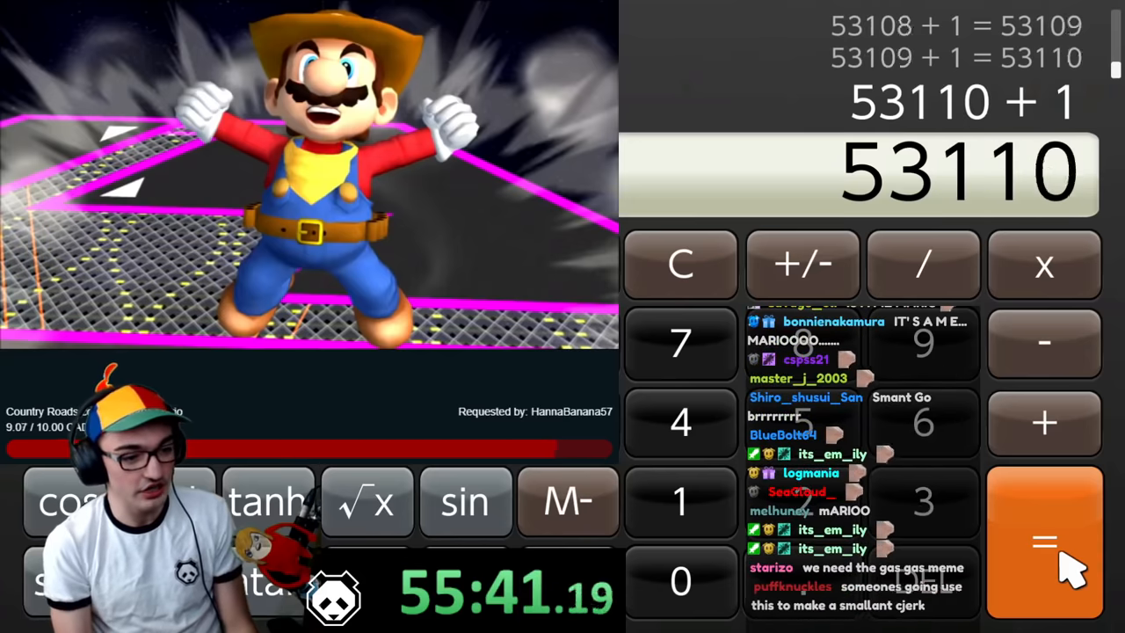
Repeat +1 three times until the display reads 69181
{"action": "left_click", "coordinate": [1044, 541]}
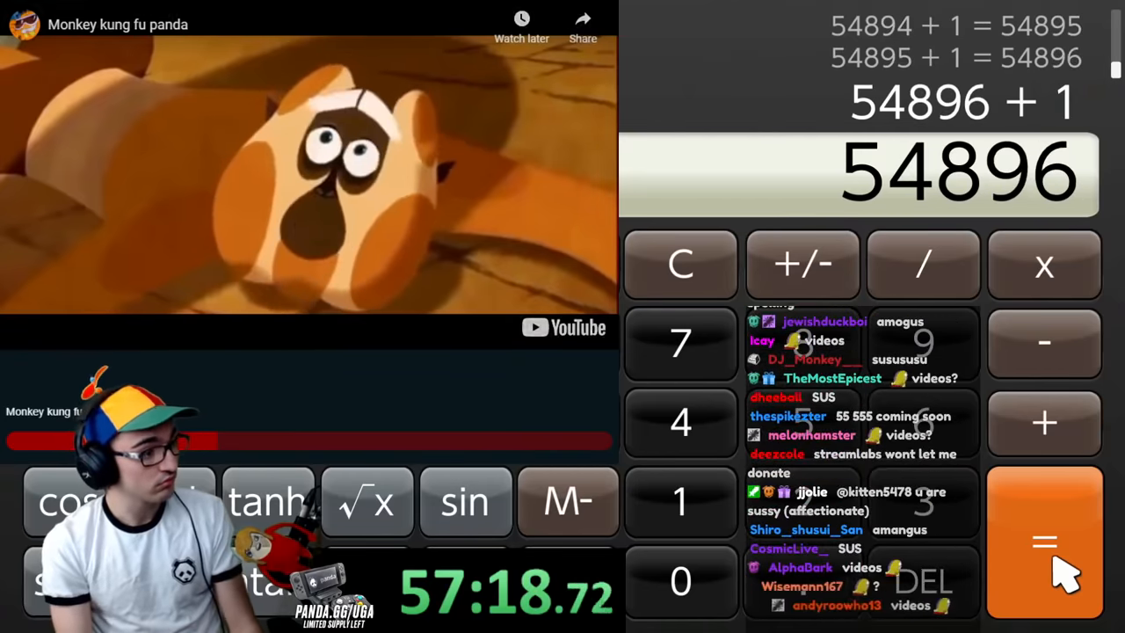
{"action": "left_click", "coordinate": [1043, 540]}
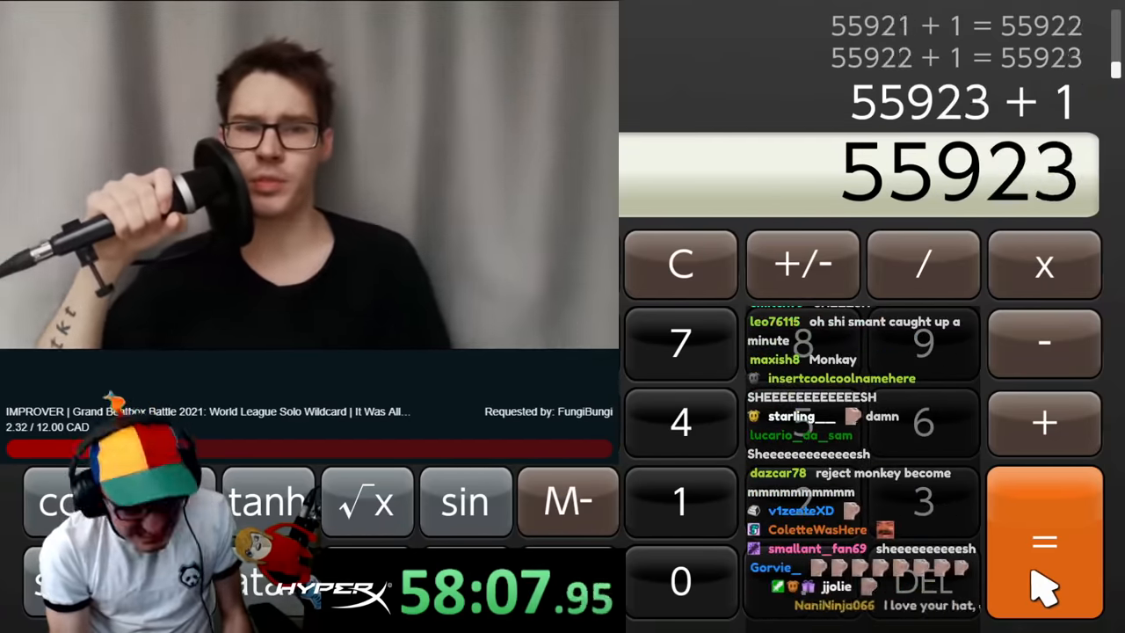
{"action": "left_click", "coordinate": [1044, 542]}
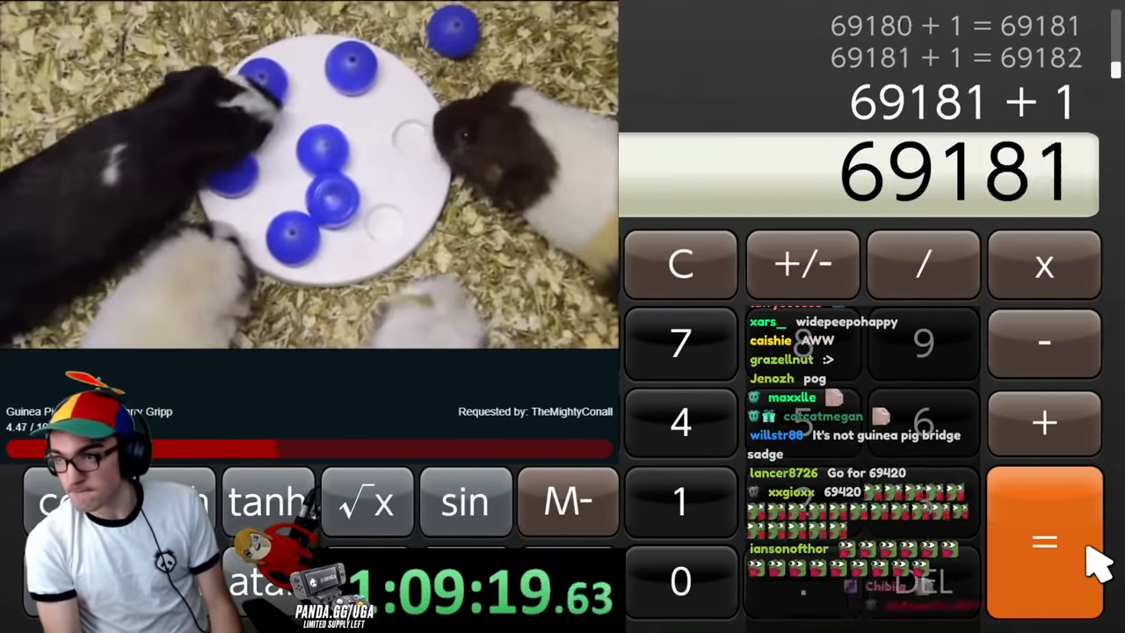
Repeat +1 four times, passing 80,000 to show 80020
{"action": "left_click", "coordinate": [1044, 542]}
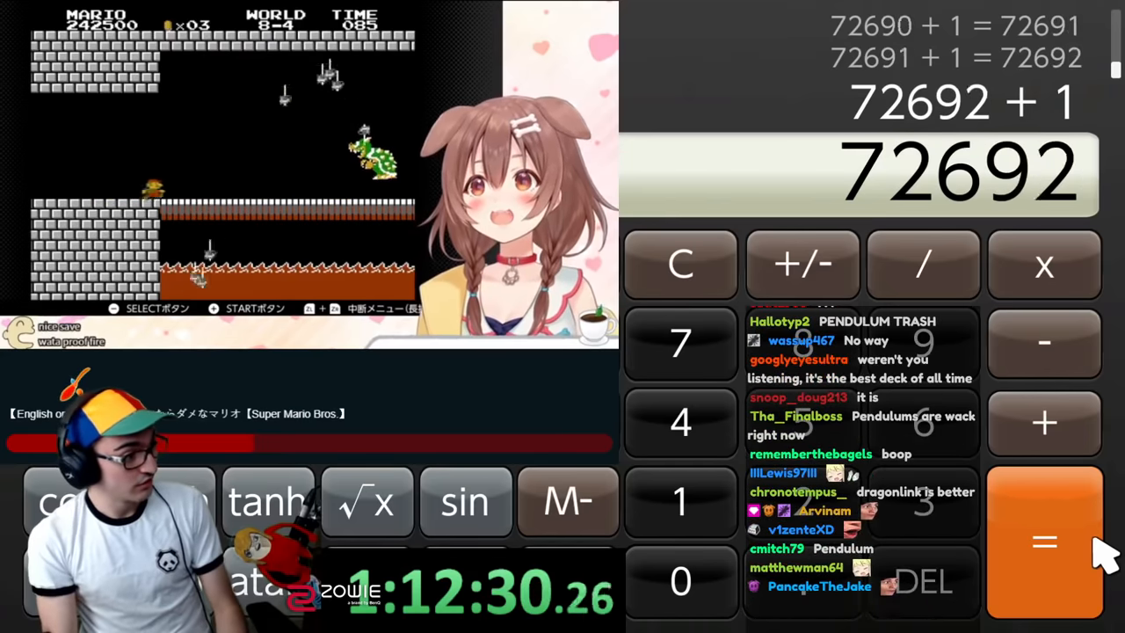
{"action": "left_click", "coordinate": [1044, 541]}
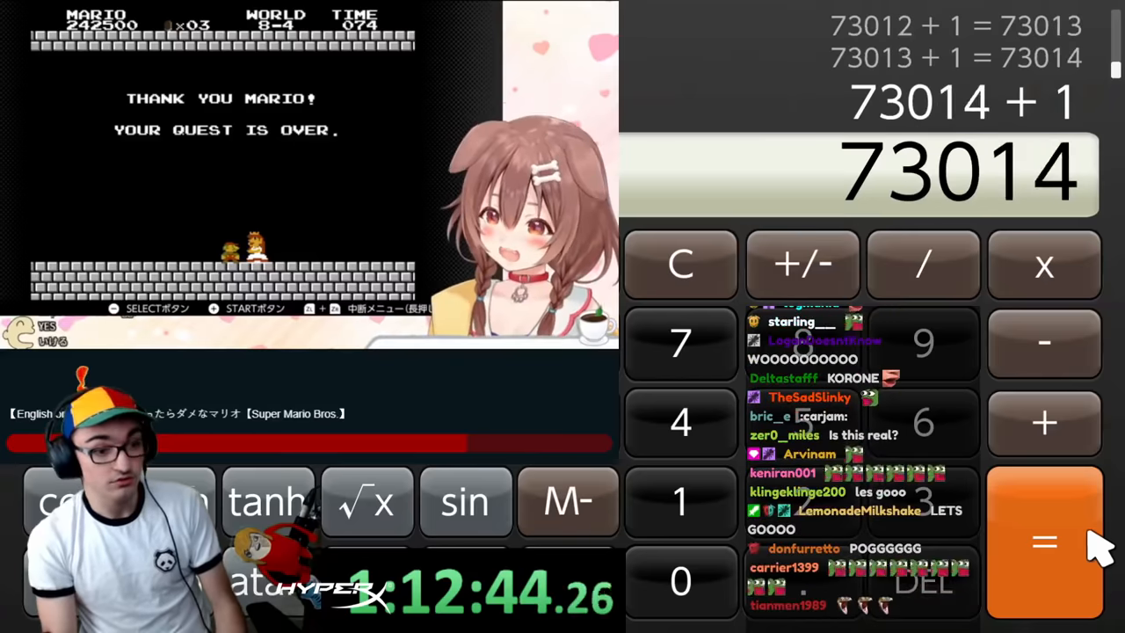
{"action": "left_click", "coordinate": [1044, 541]}
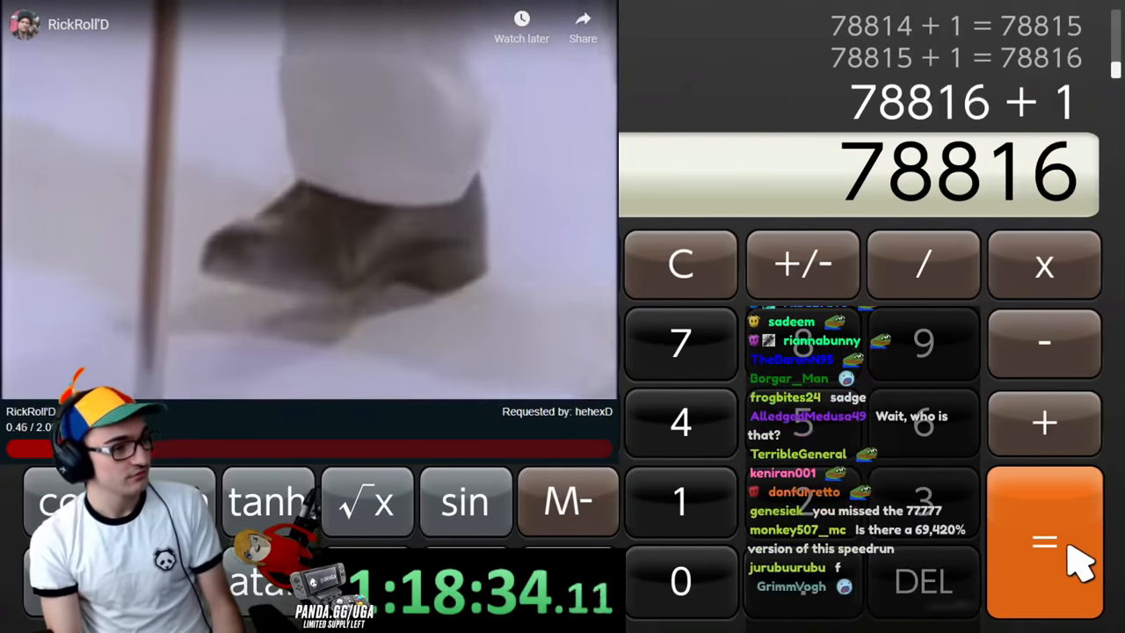
{"action": "left_click", "coordinate": [1044, 541]}
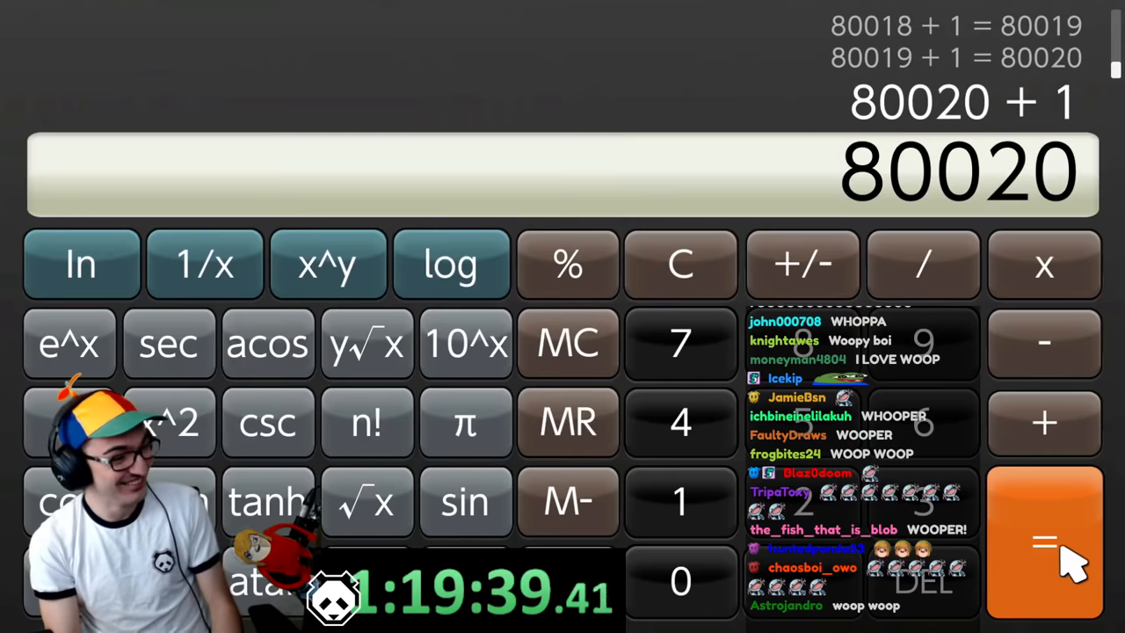
Repeat +1 seven times, raising the total from 83,615 to 89721
{"action": "left_click", "coordinate": [1044, 541]}
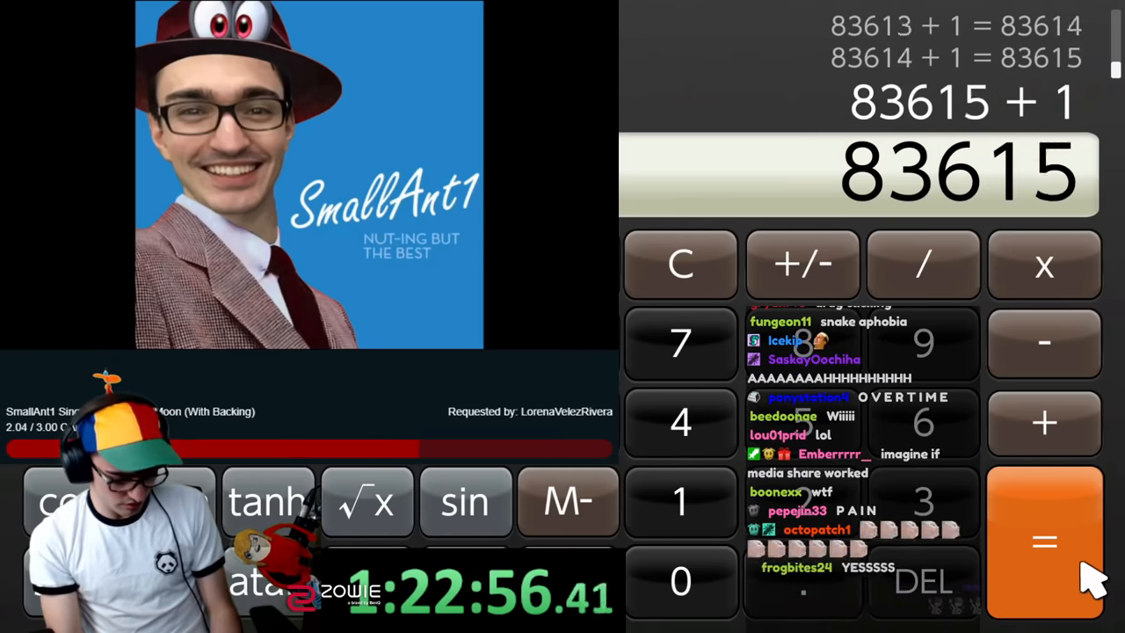
{"action": "left_click", "coordinate": [1044, 540]}
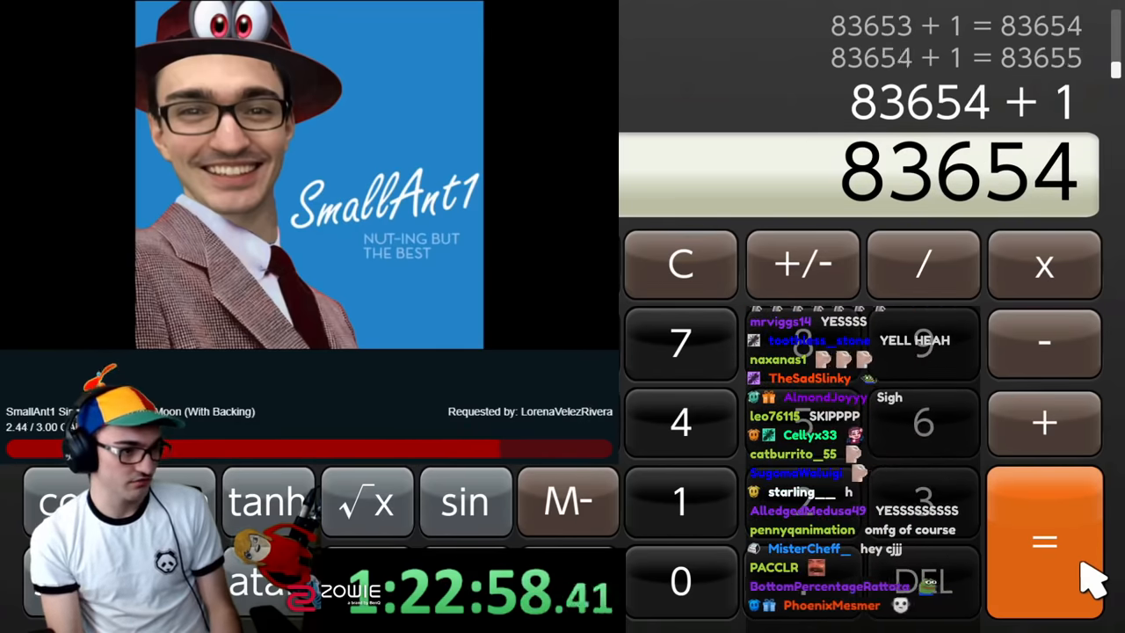
{"action": "left_click", "coordinate": [1044, 540]}
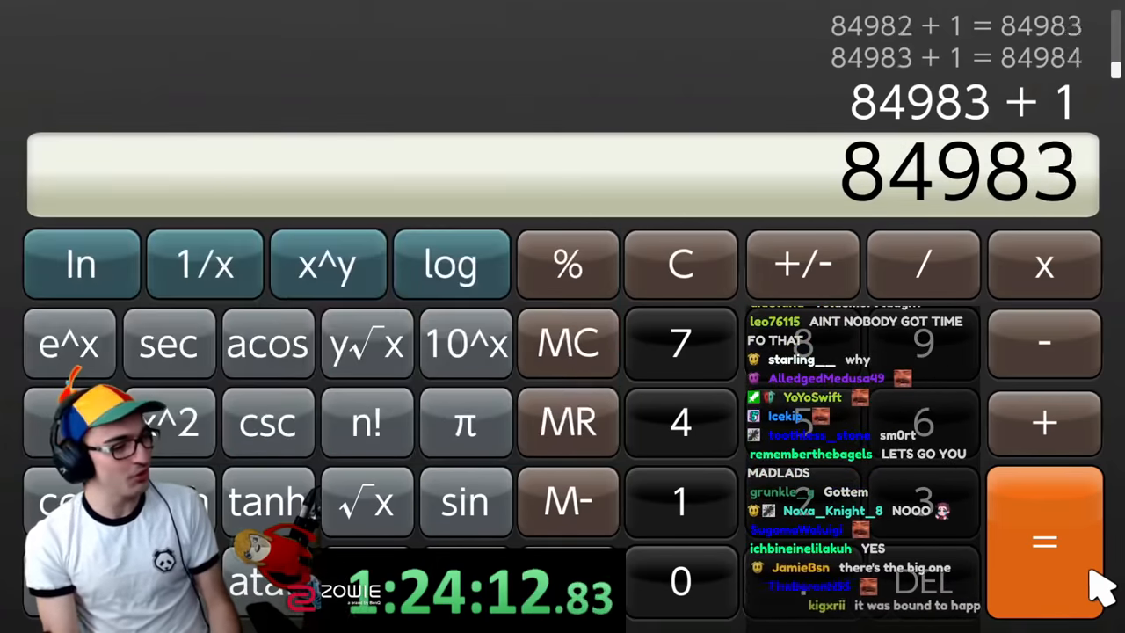
{"action": "left_click", "coordinate": [1044, 541]}
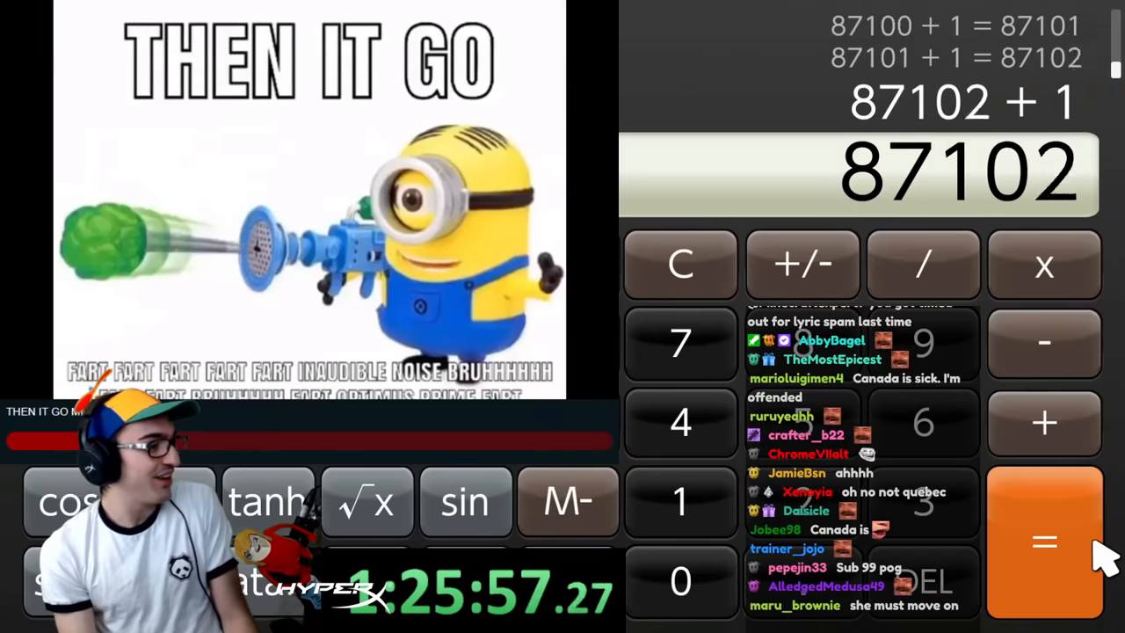
{"action": "left_click", "coordinate": [1044, 541]}
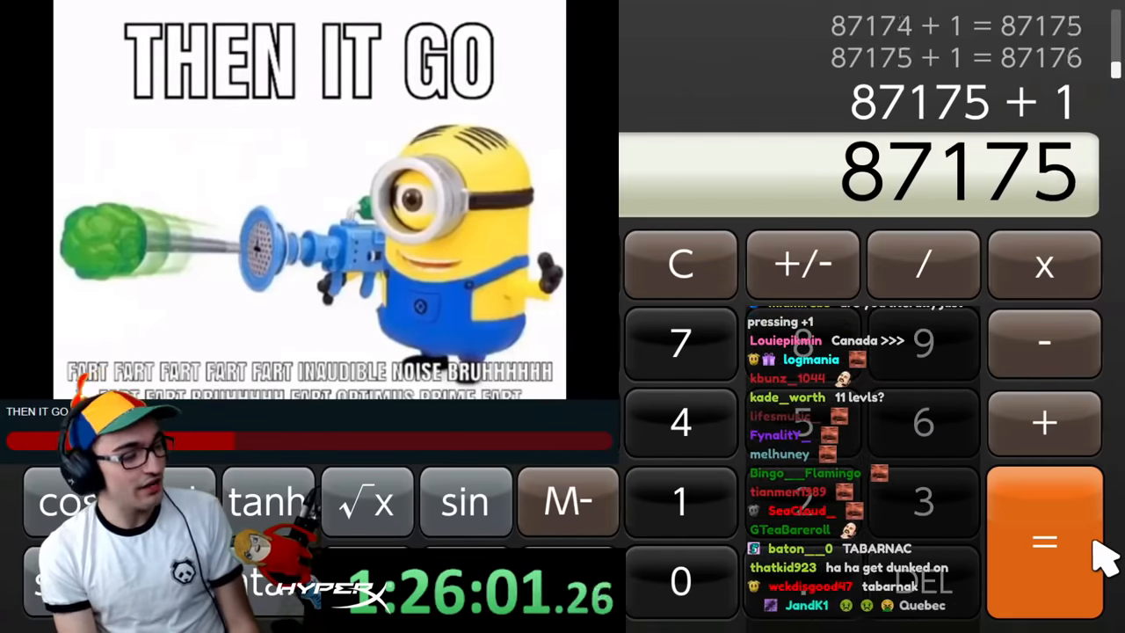
{"action": "left_click", "coordinate": [1044, 542]}
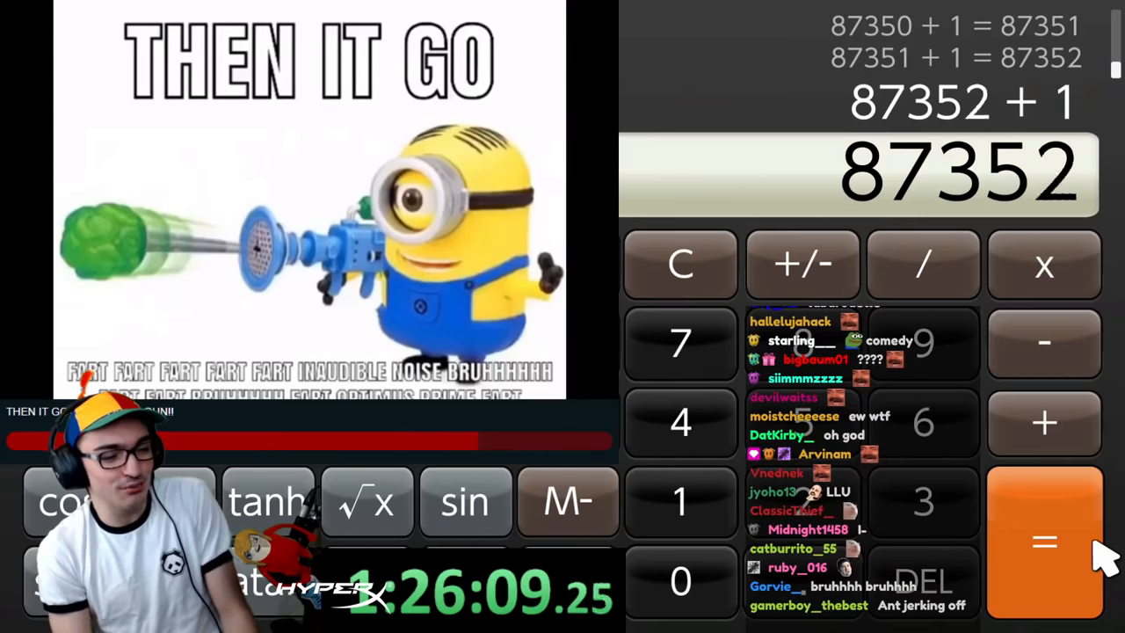
{"action": "left_click", "coordinate": [1044, 542]}
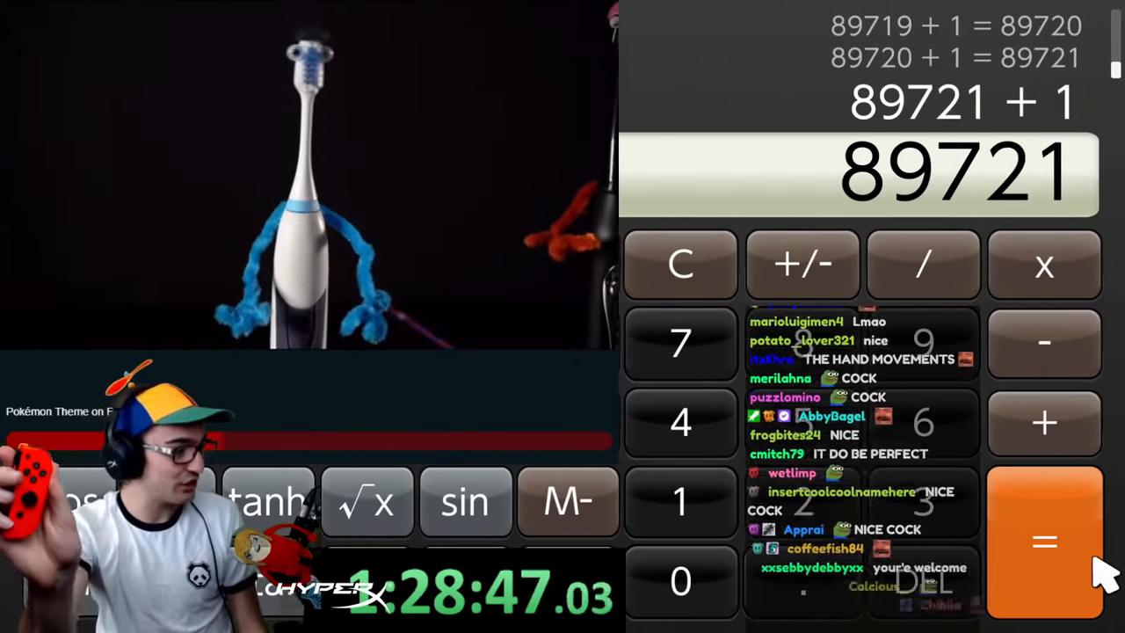
Repeat +1 twice, leaving the display at 94905
{"action": "left_click", "coordinate": [1044, 541]}
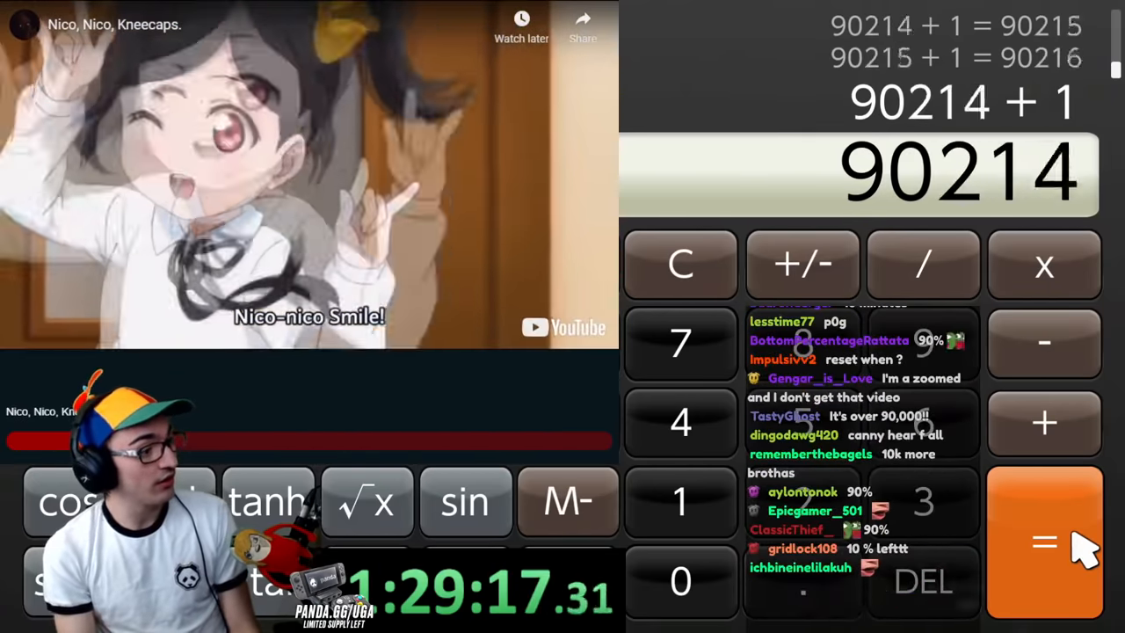
{"action": "left_click", "coordinate": [1044, 541]}
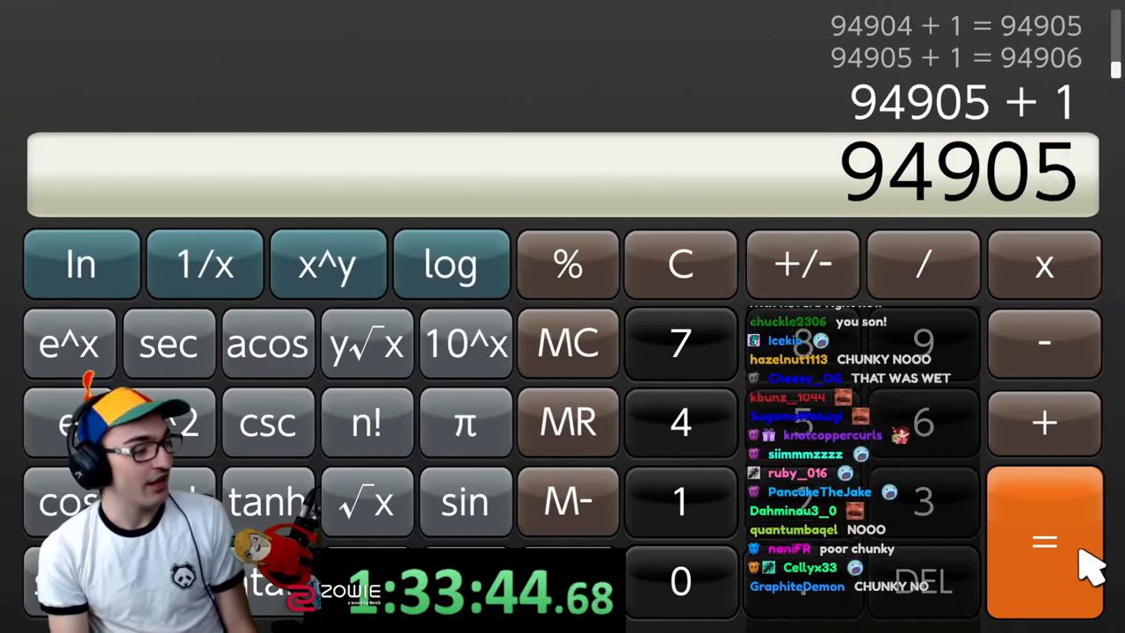
Repeat +1 five times, with the last press reaching 100000
{"action": "left_click", "coordinate": [1044, 541]}
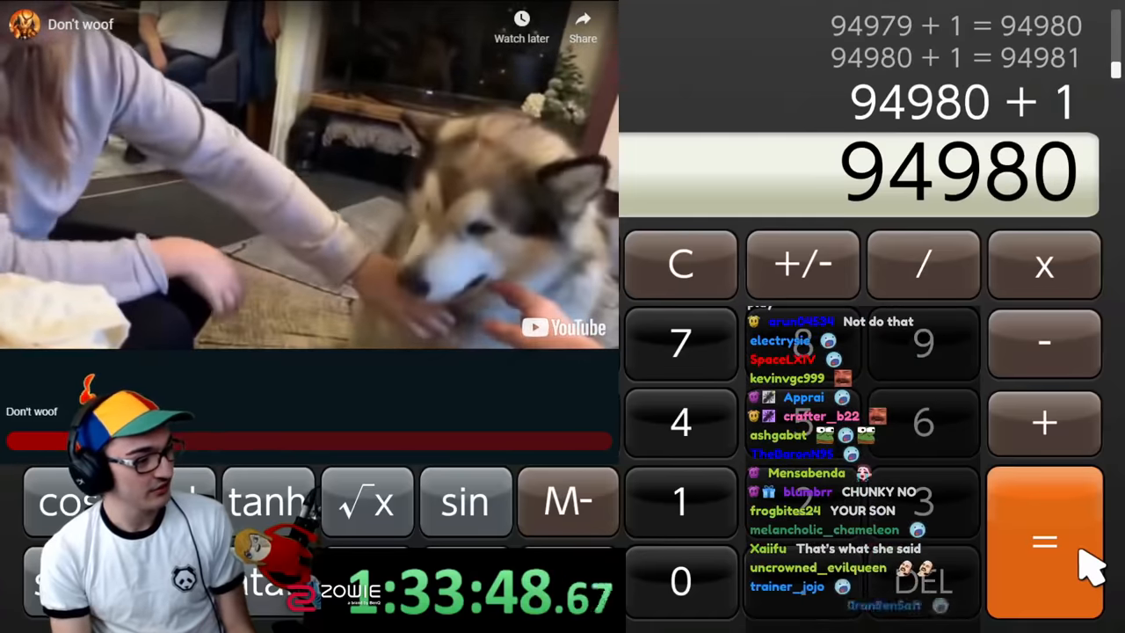
{"action": "left_click", "coordinate": [1044, 540]}
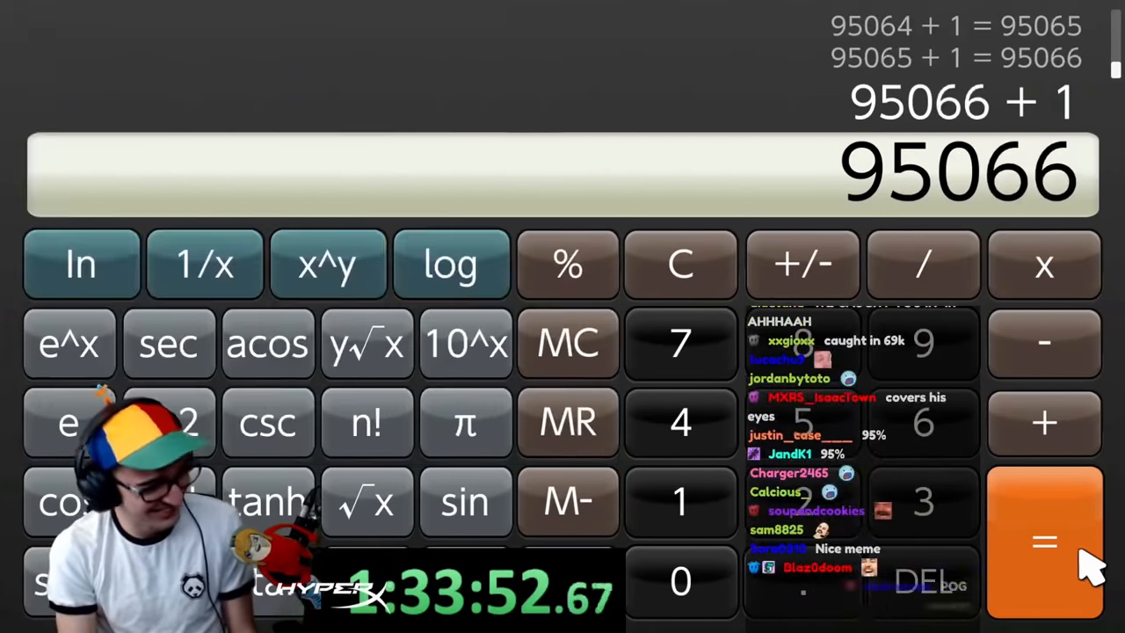
{"action": "left_click", "coordinate": [1043, 541]}
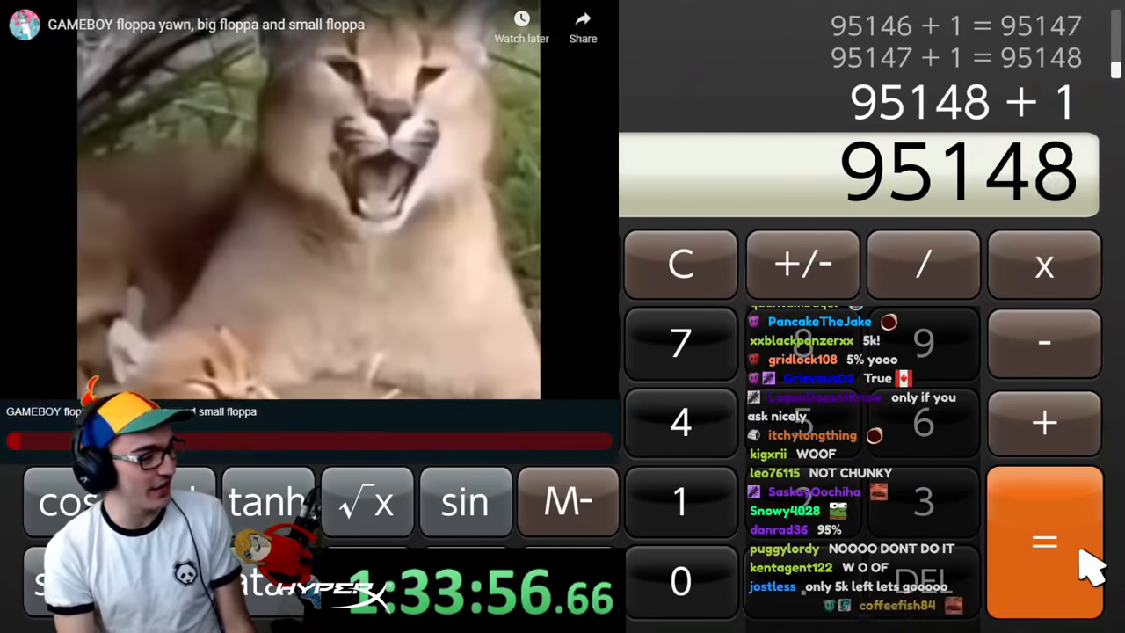
{"action": "left_click", "coordinate": [1044, 542]}
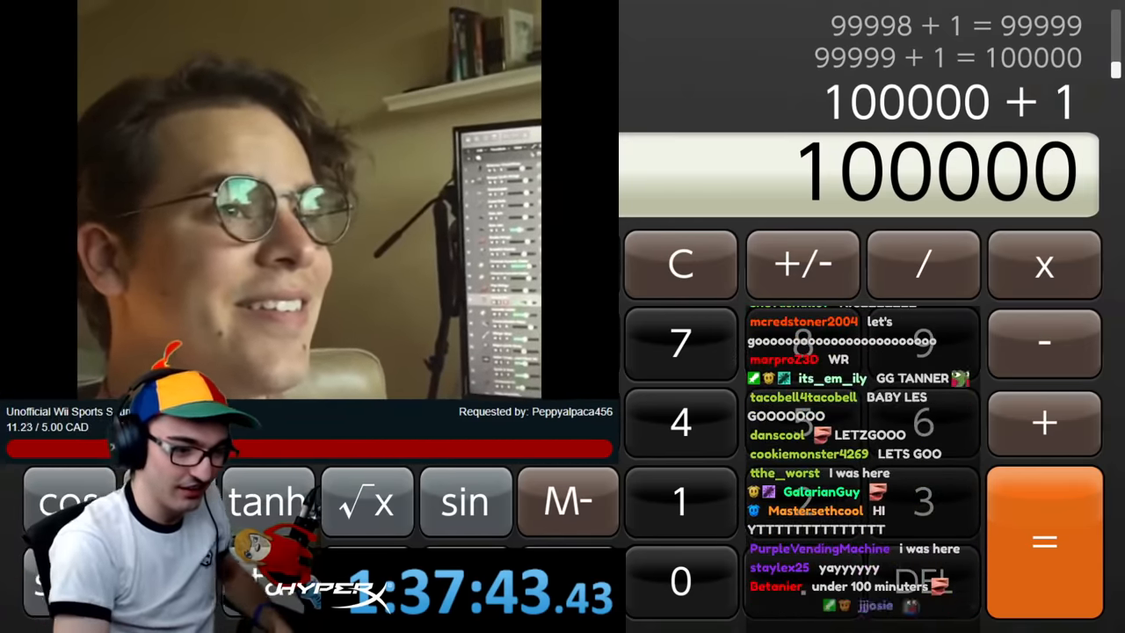
{"action": "left_click", "coordinate": [1044, 542]}
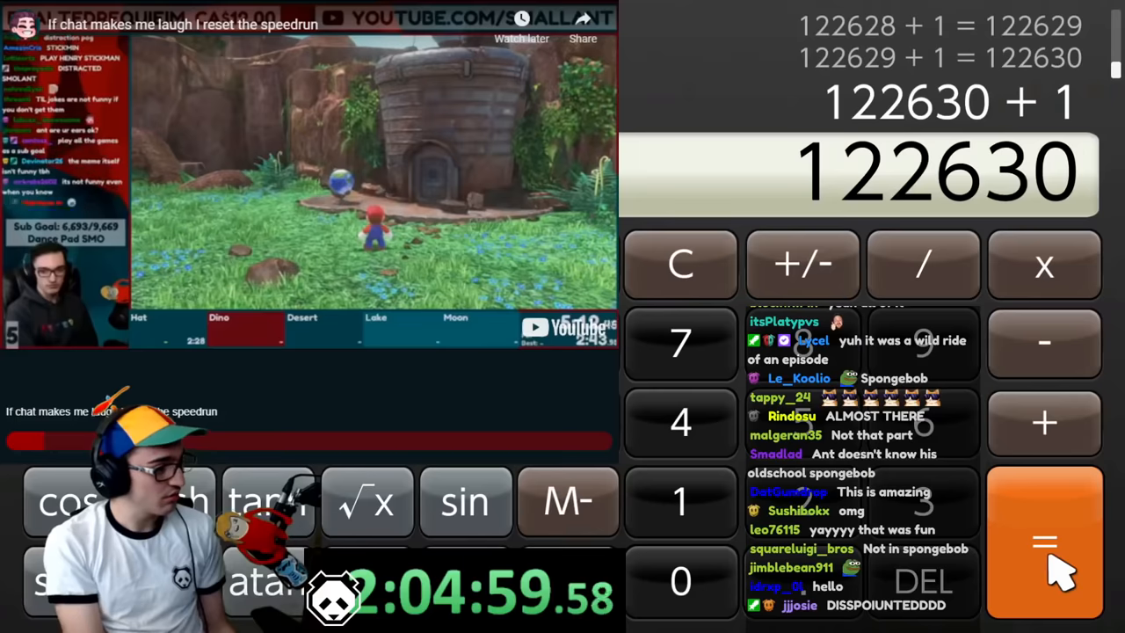